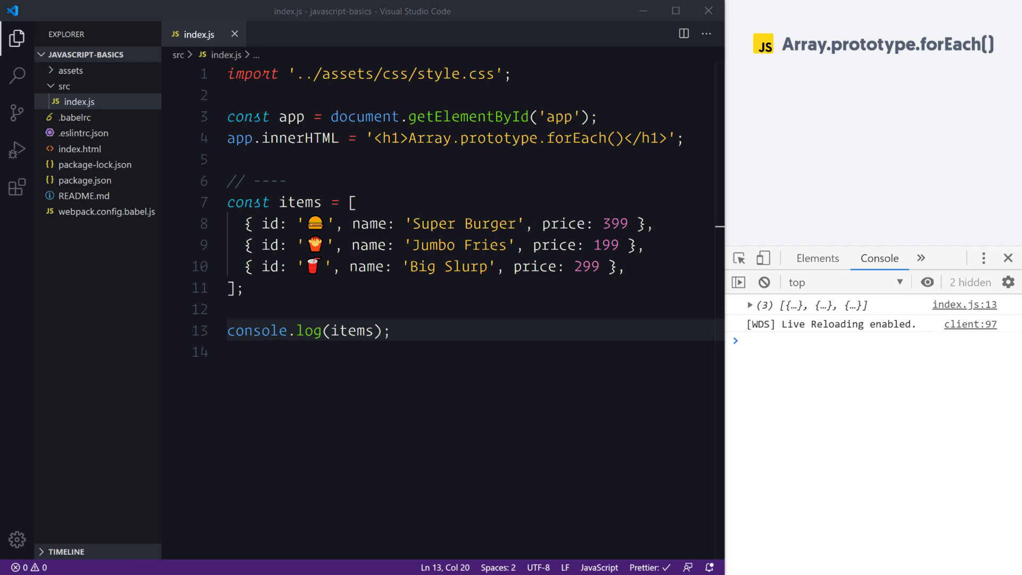
# Review the Big Slurp item object and place the cursor before console.log(items) for a new line.
pyautogui.doubleClick(499, 139)
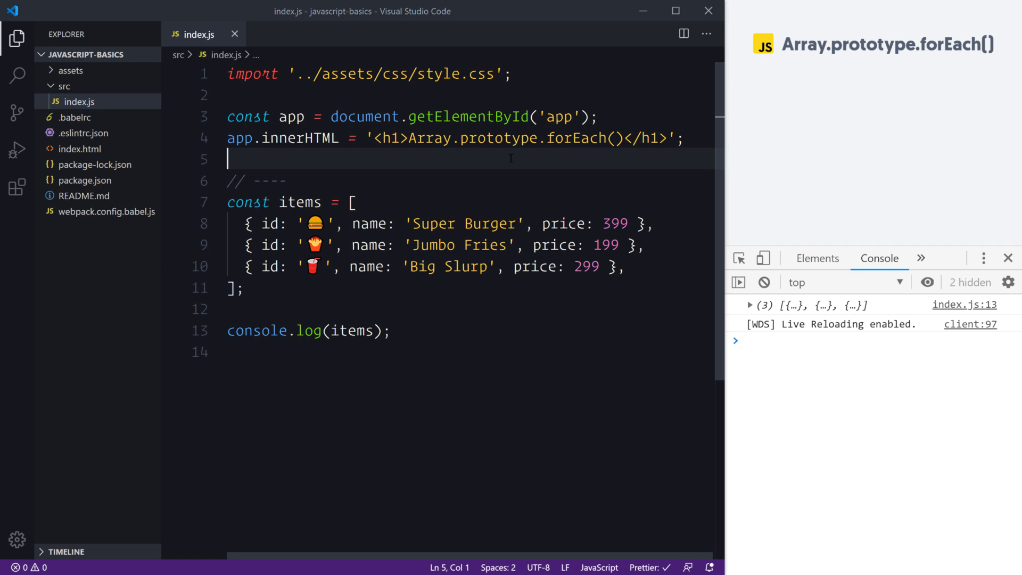
pyautogui.moveTo(347, 206)
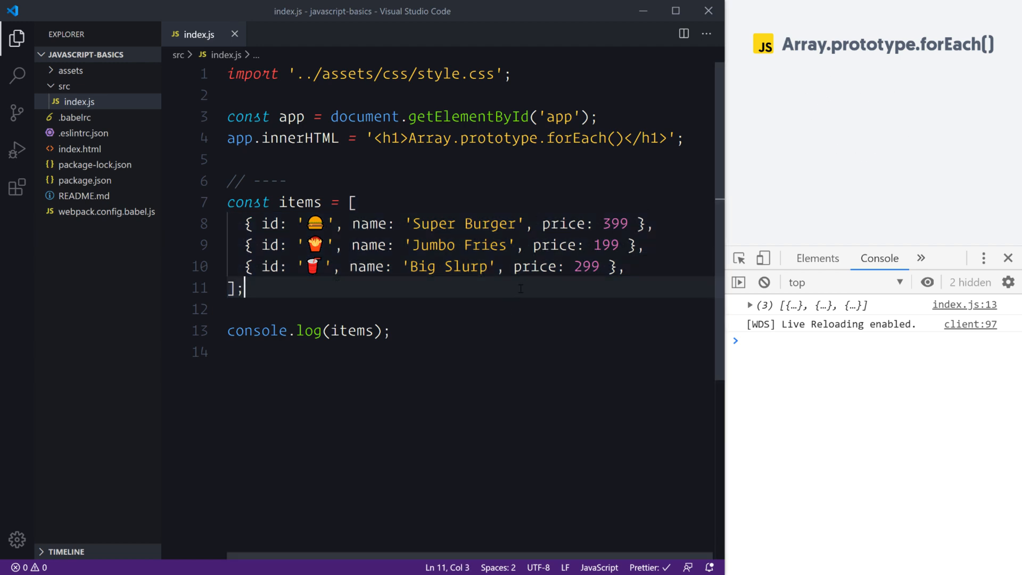
pyautogui.moveTo(403, 223); pyautogui.dragTo(629, 266)
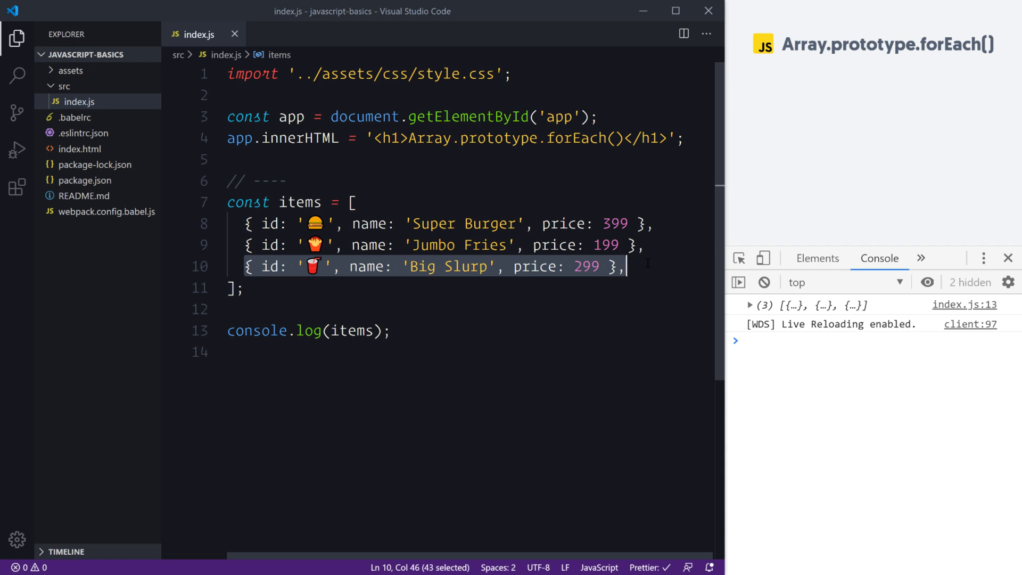
pyautogui.click(626, 266)
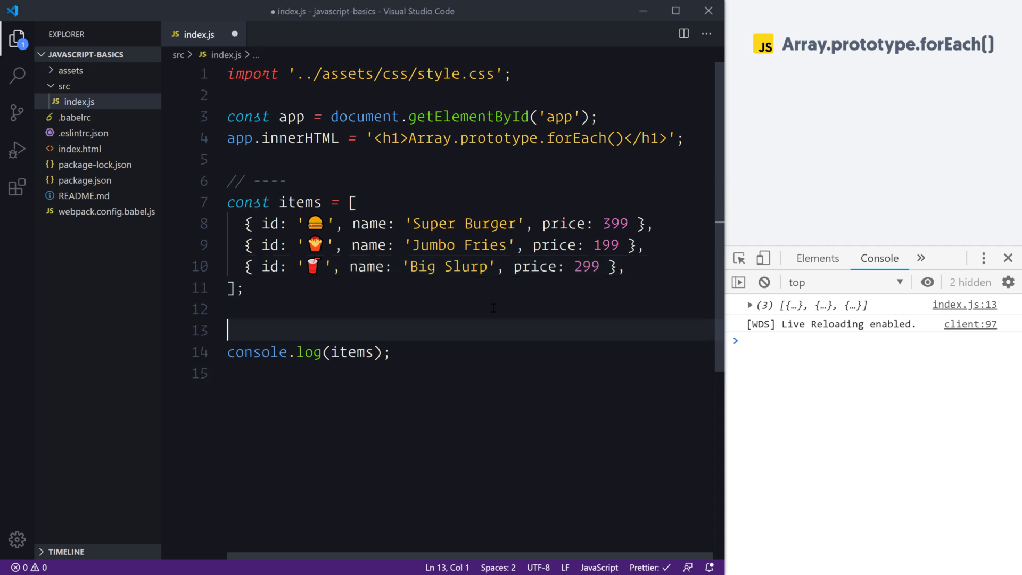
# Write items.forEach((value, index, array) => {...}) on the blank line.
pyautogui.write('i')
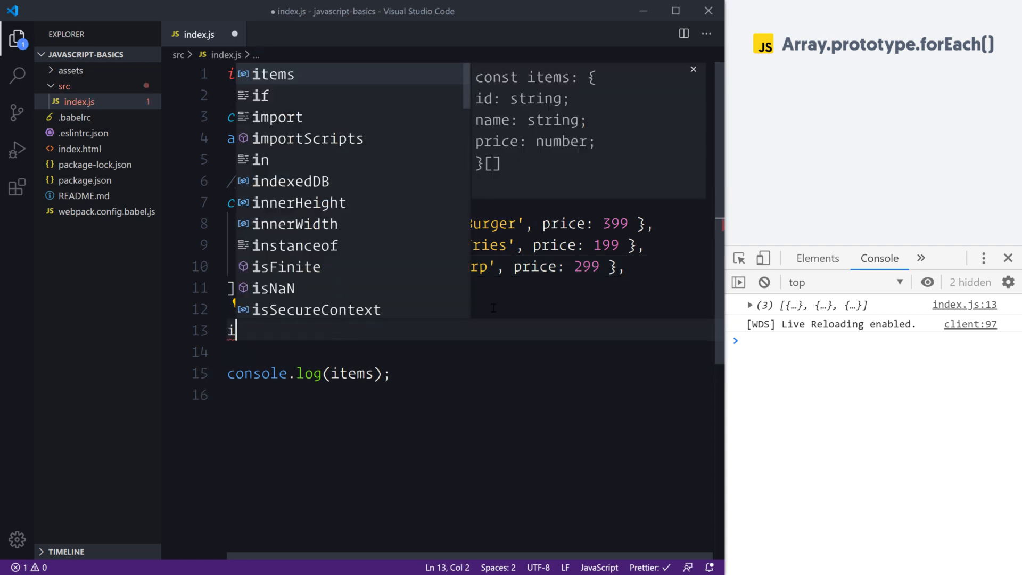
pyautogui.write('tems.forEach')
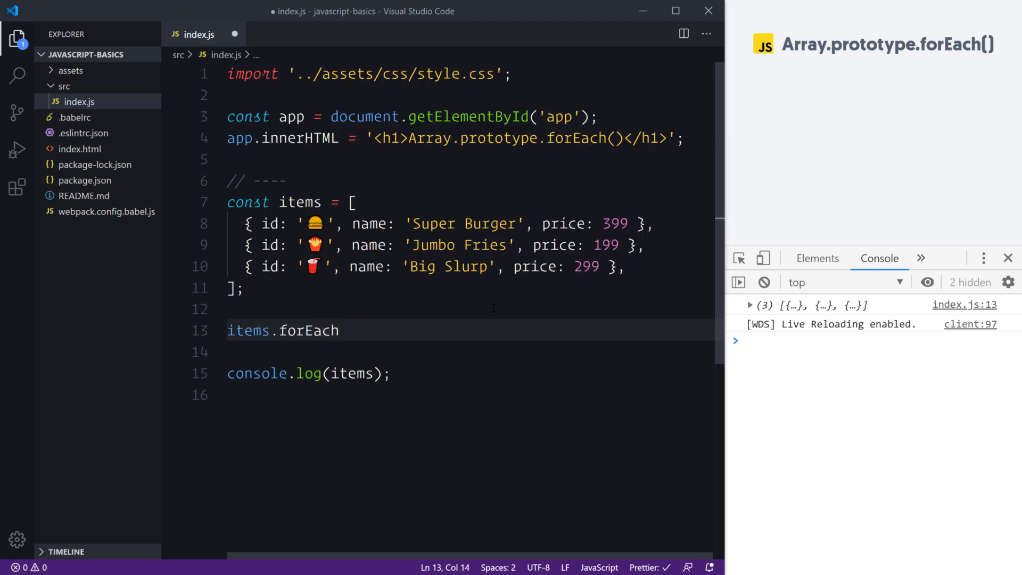
pyautogui.write('()')
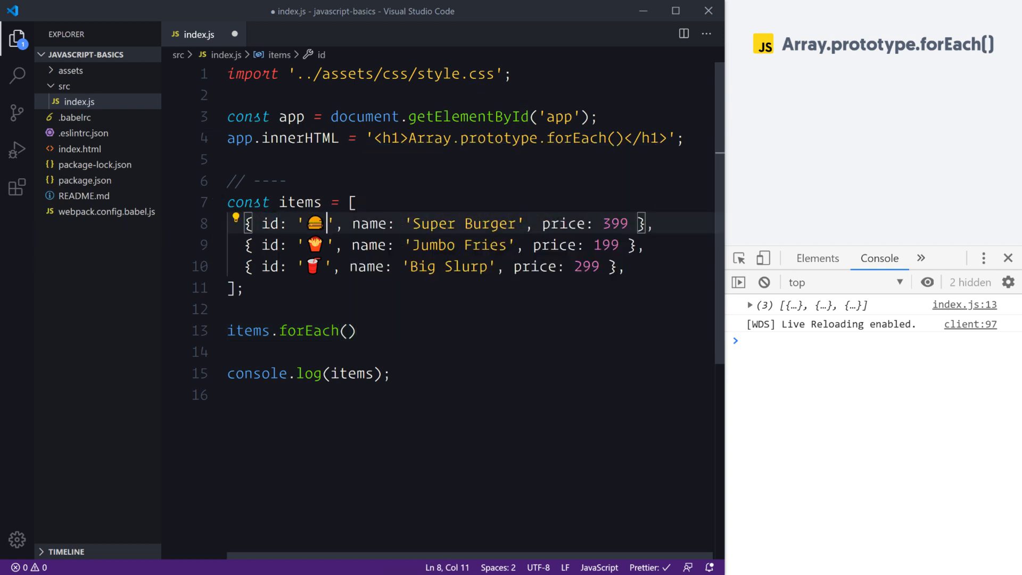
pyautogui.click(348, 330)
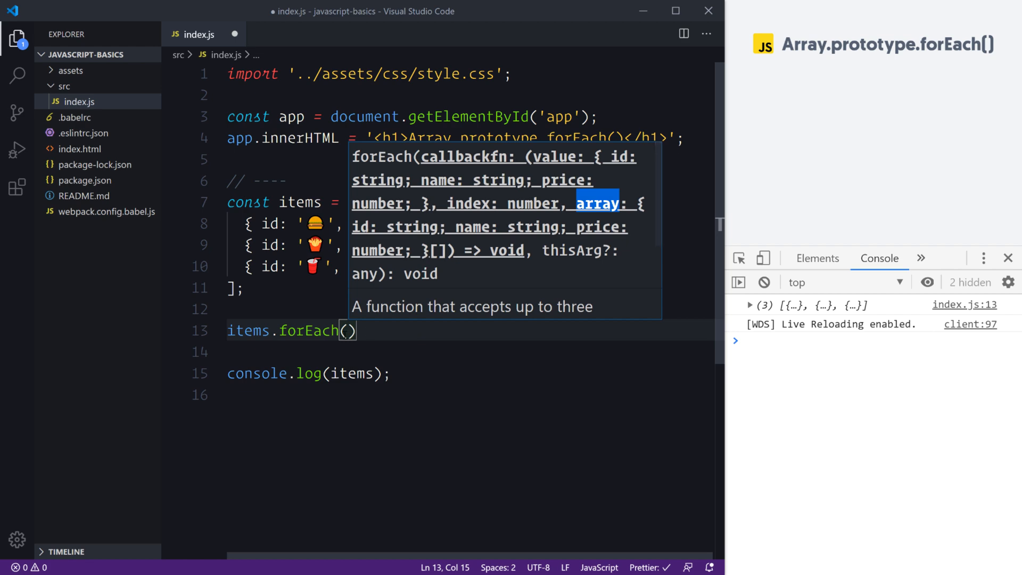
pyautogui.write('value')
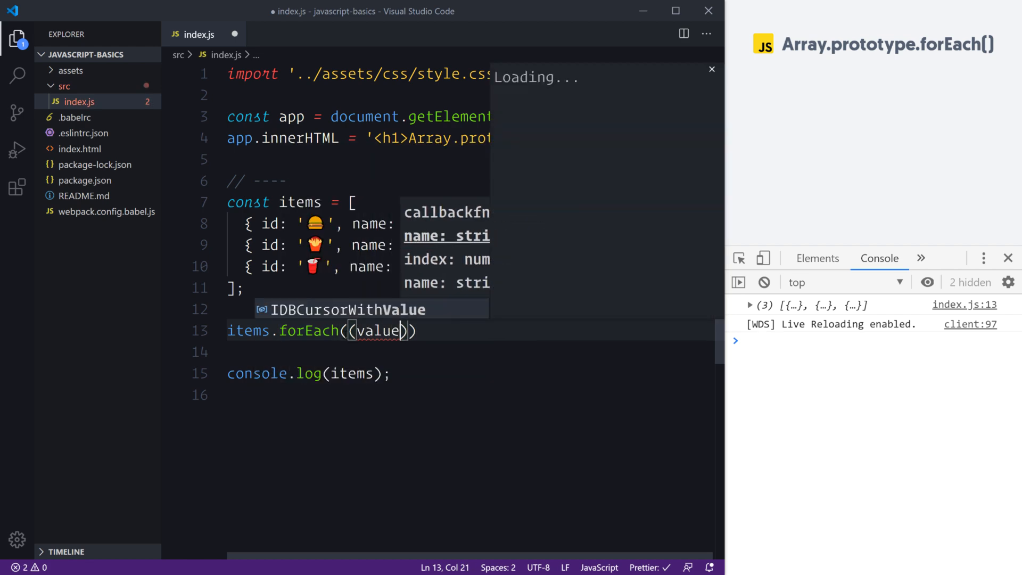
pyautogui.write(', index, array')
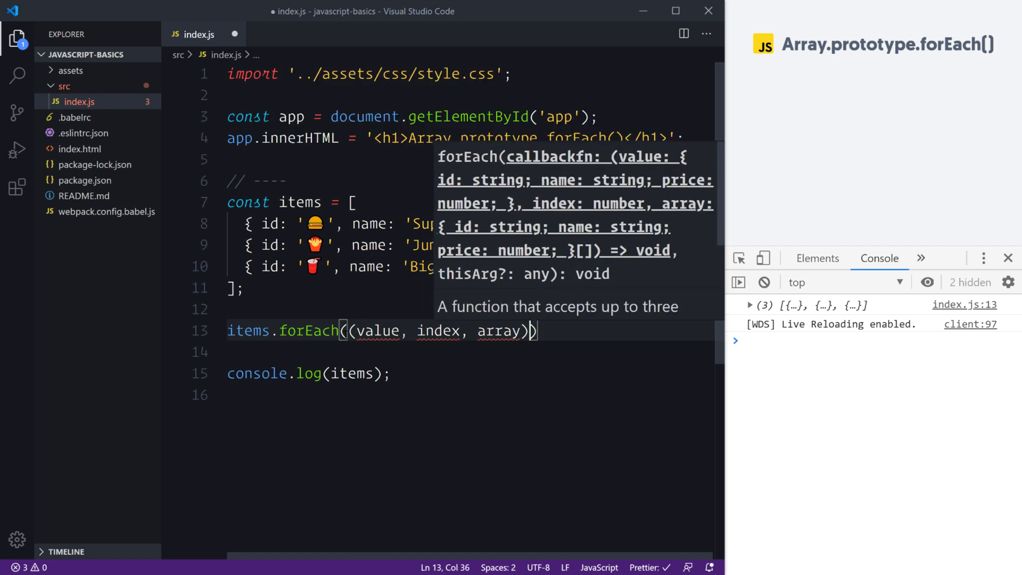
pyautogui.write('=> {}')
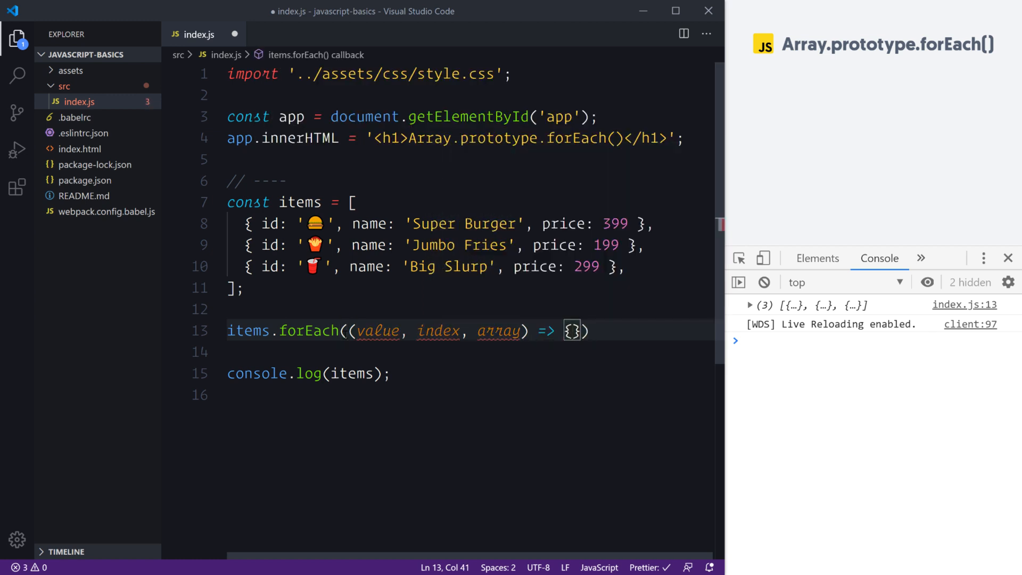
pyautogui.write('...')
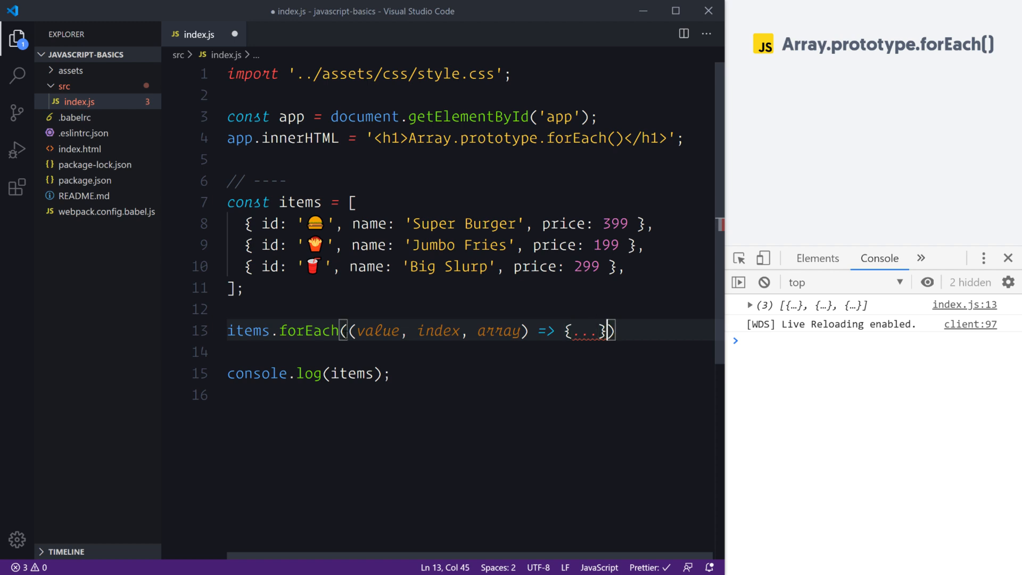
pyautogui.write(')')
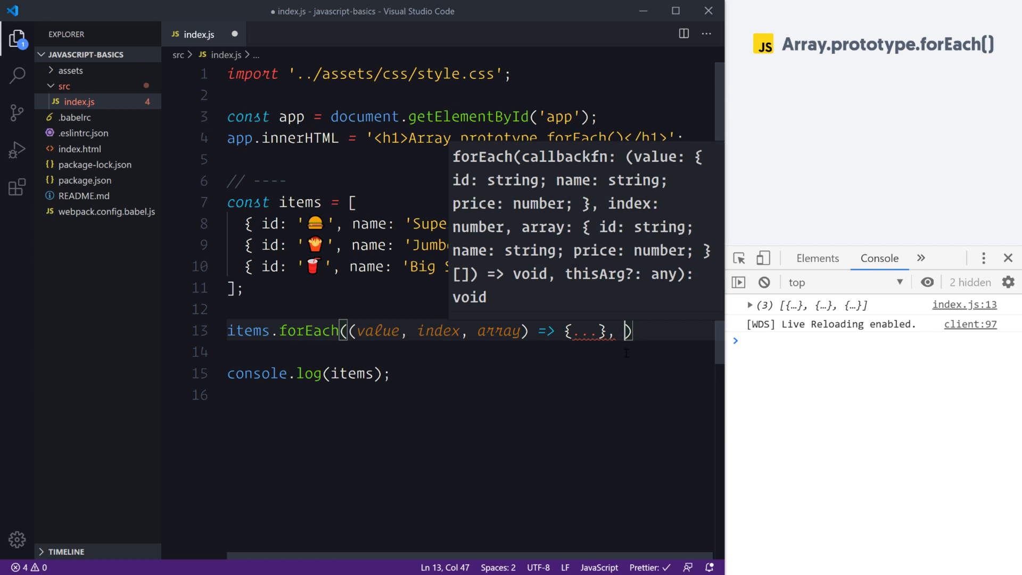
# Remove the thisArg placeholder, end the line with a semicolon and prefix it with // synta.
pyautogui.write('thisAr')
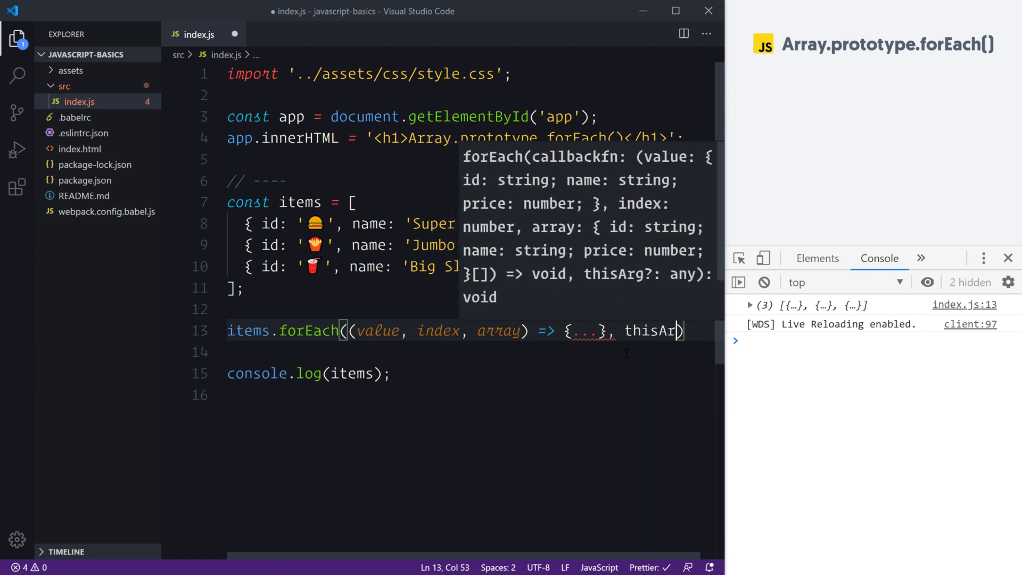
pyautogui.doubleClick(657, 330)
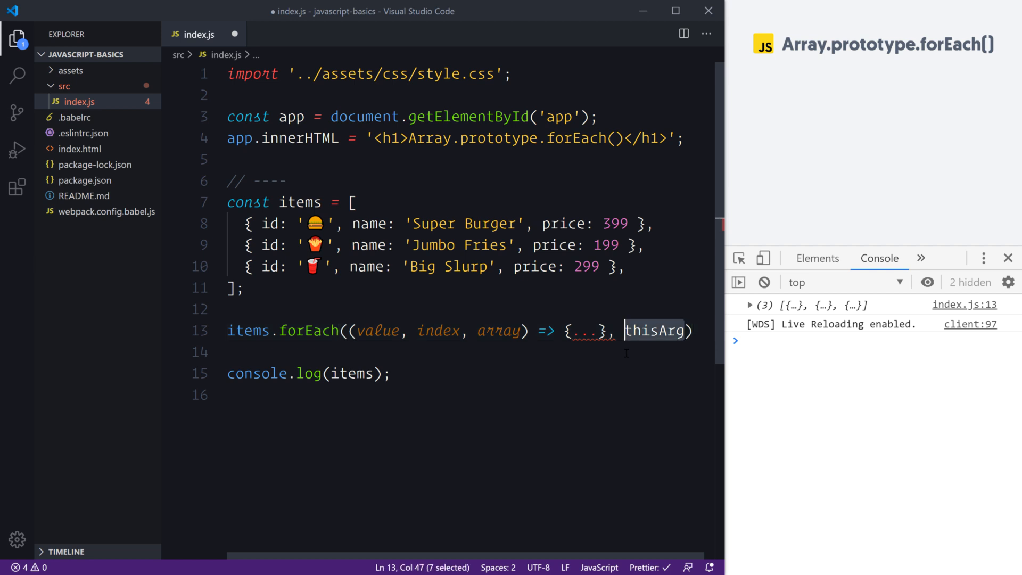
pyautogui.press('Delete')
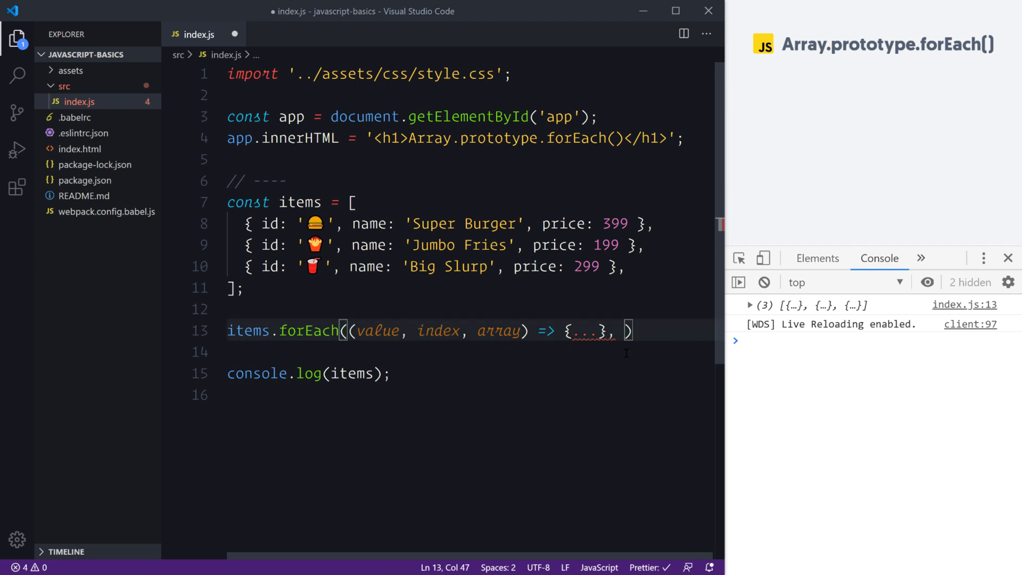
pyautogui.press('Backspace')
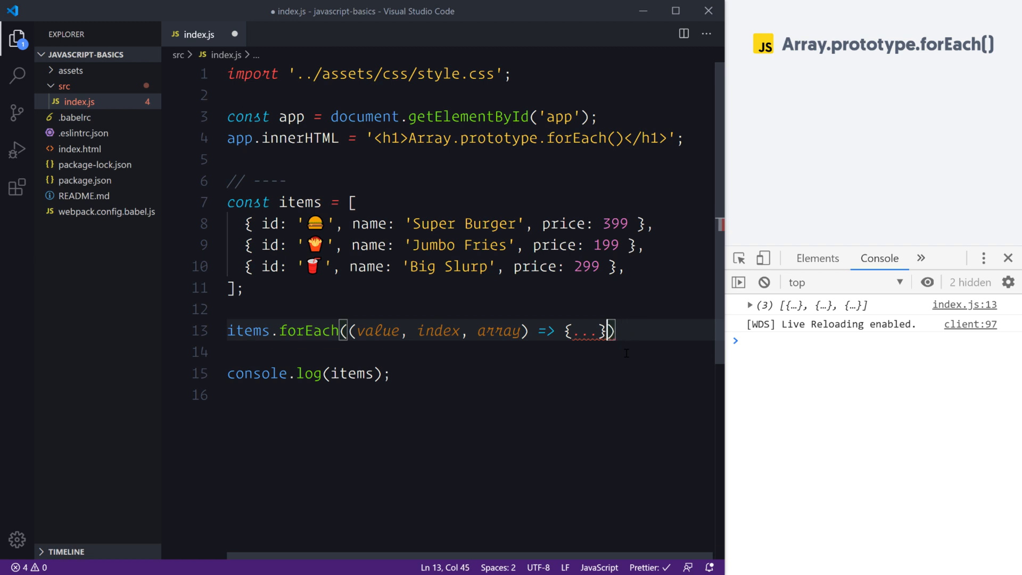
pyautogui.write(';')
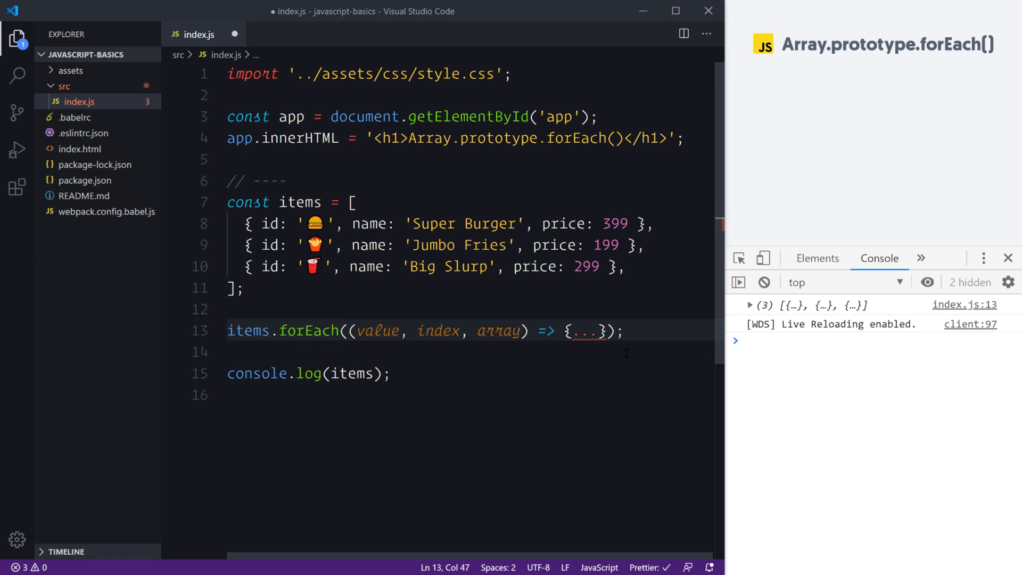
pyautogui.write('// synta')
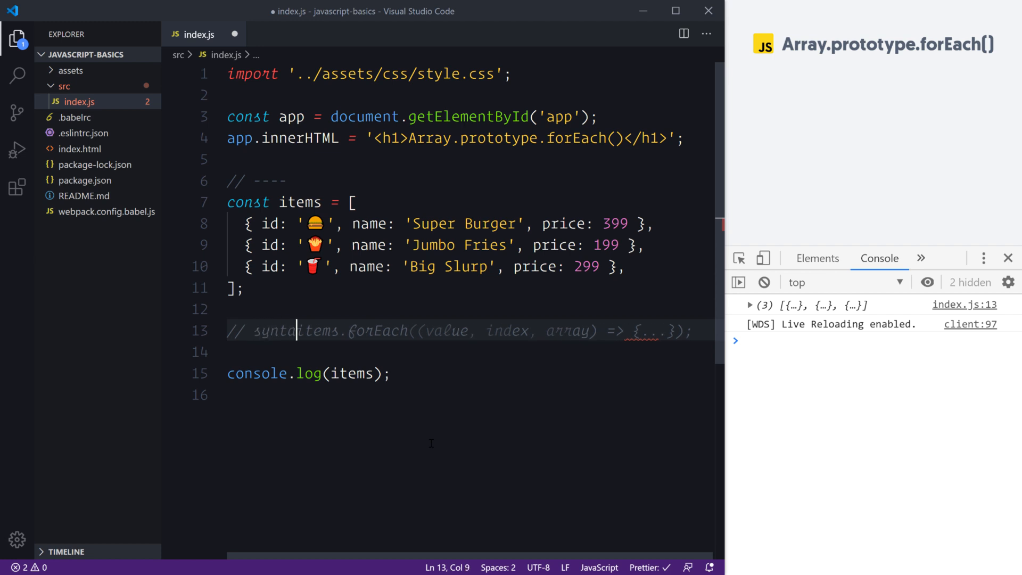
# Move the // syntax label onto its own line above the forEach comment and start a new line below.
pyautogui.press('Enter')
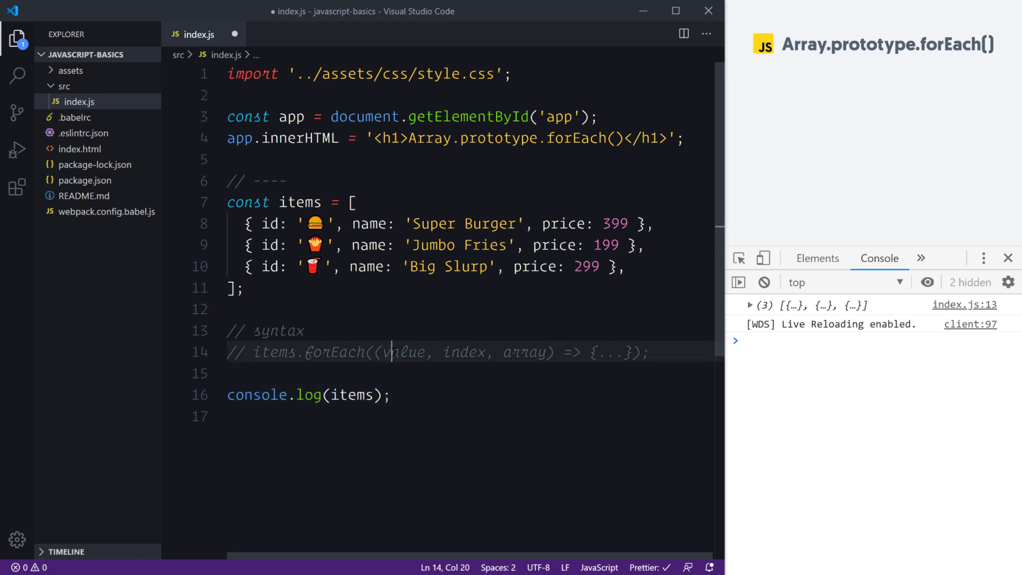
pyautogui.doubleClick(333, 353)
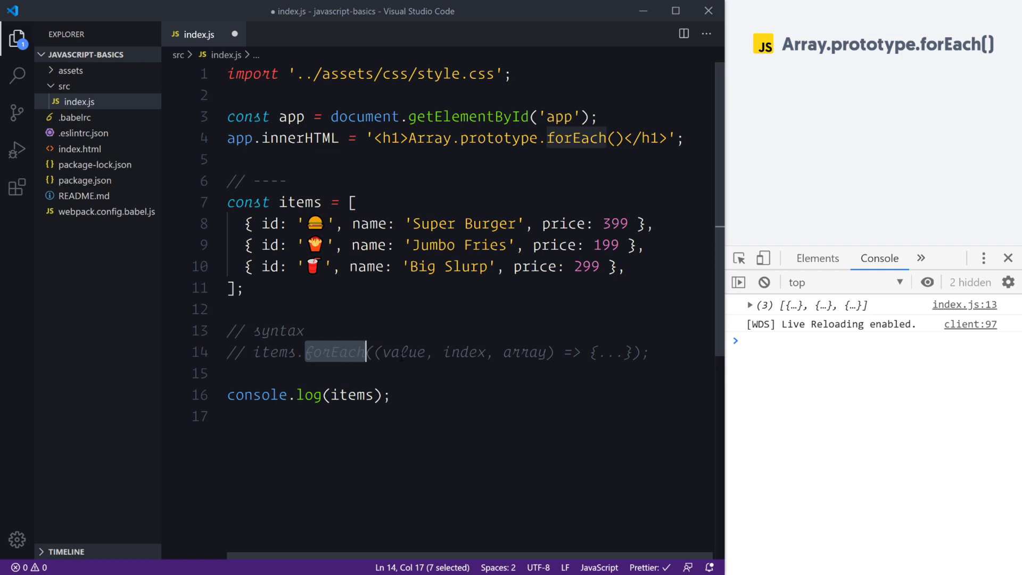
pyautogui.click(460, 352)
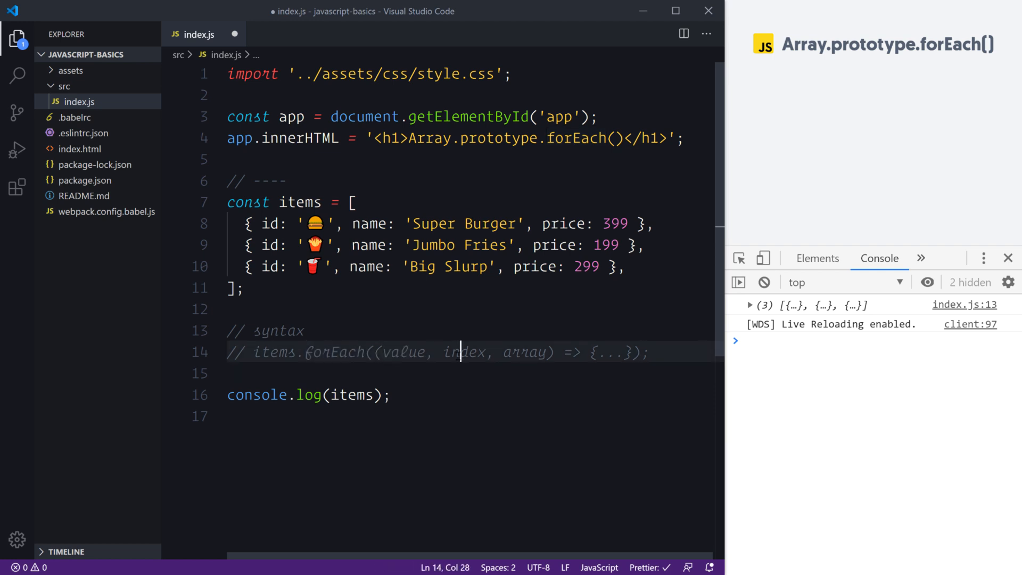
pyautogui.doubleClick(463, 353)
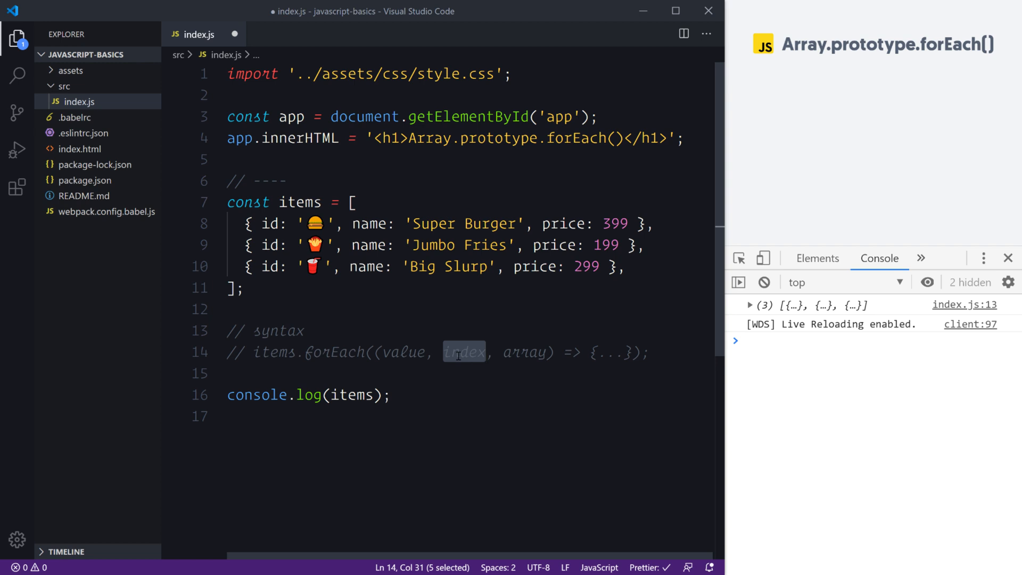
pyautogui.press('Enter')
pyautogui.write('[')
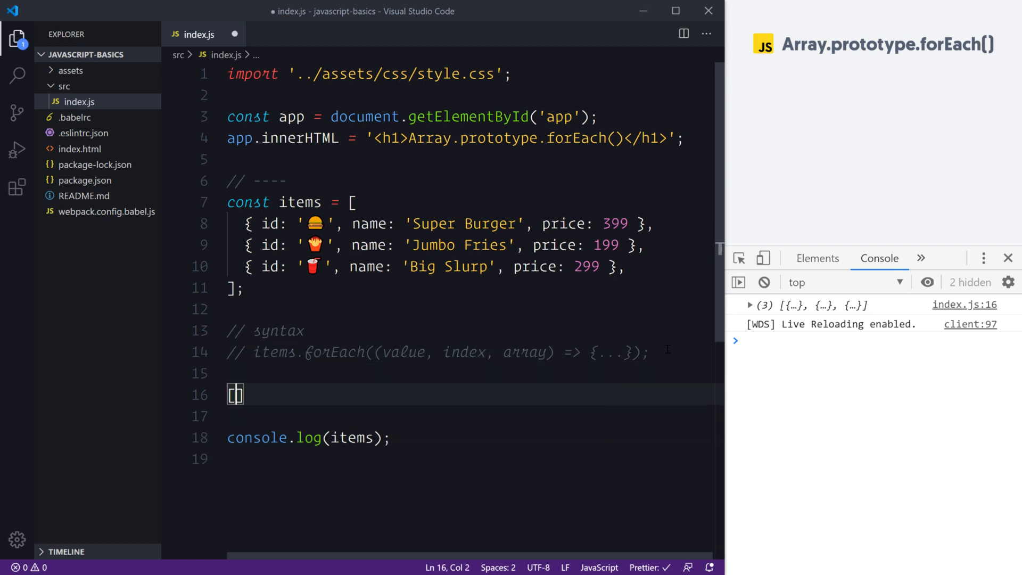
# Start ['a', 'b', 'c', 'd'].forEach on the new line.
pyautogui.write("['a', 'b']")
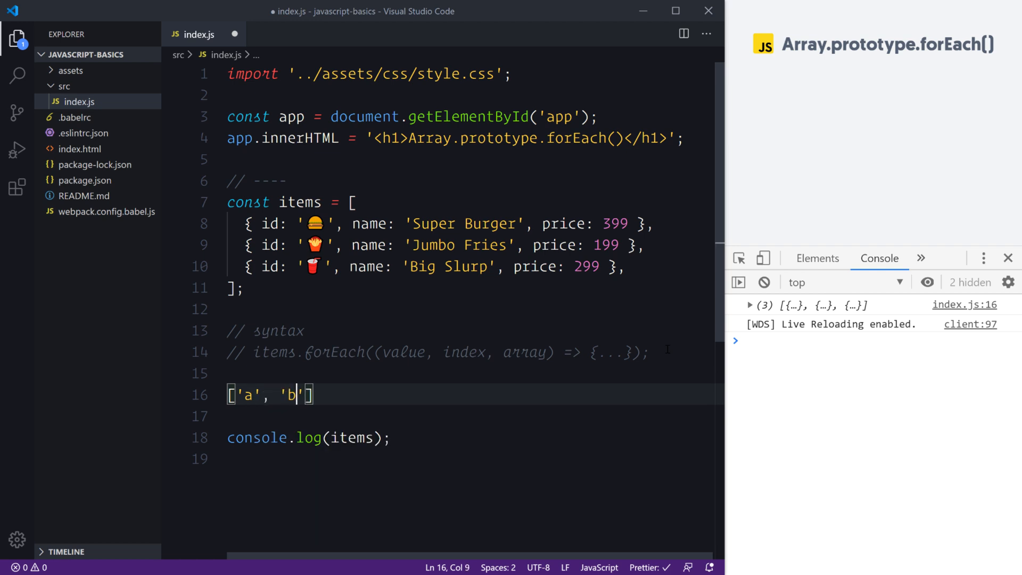
pyautogui.write(',')
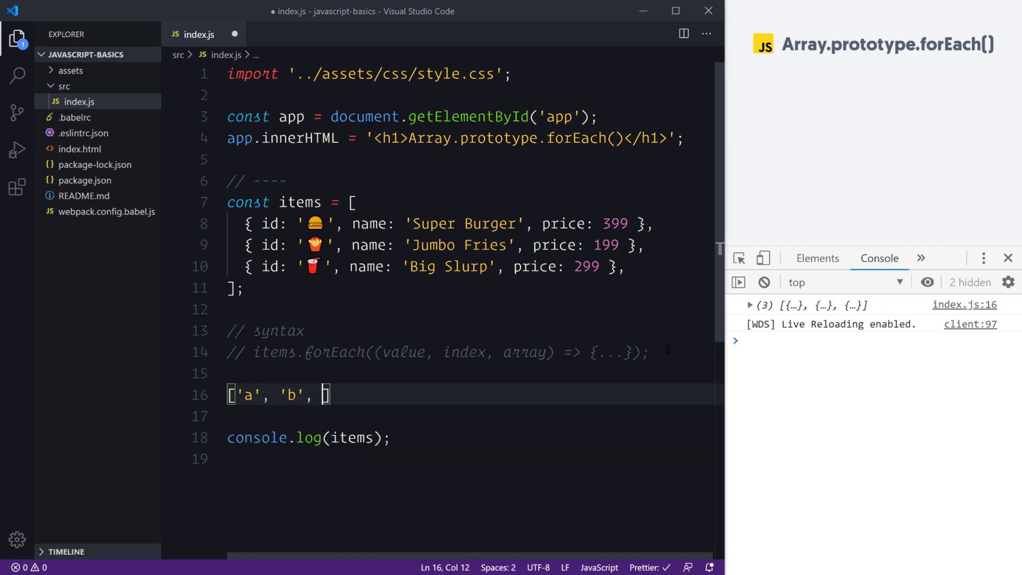
pyautogui.write("'c'")
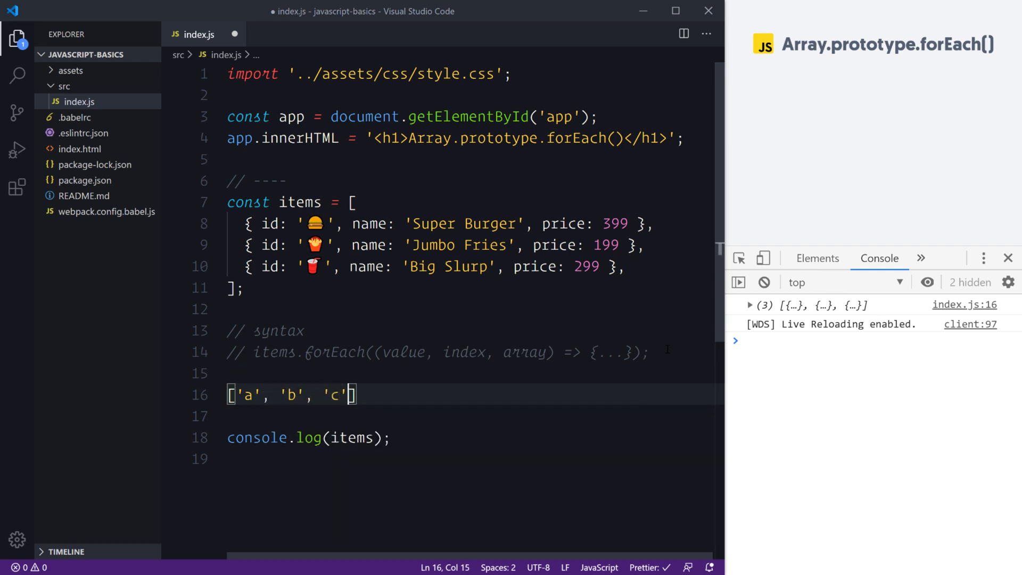
pyautogui.write(", 'd'].for")
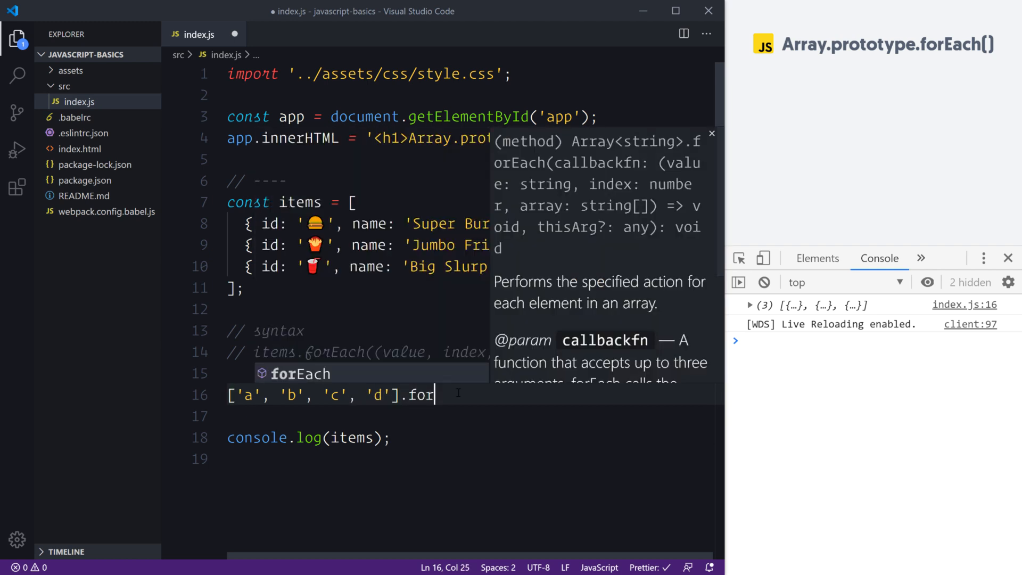
pyautogui.press('Enter')
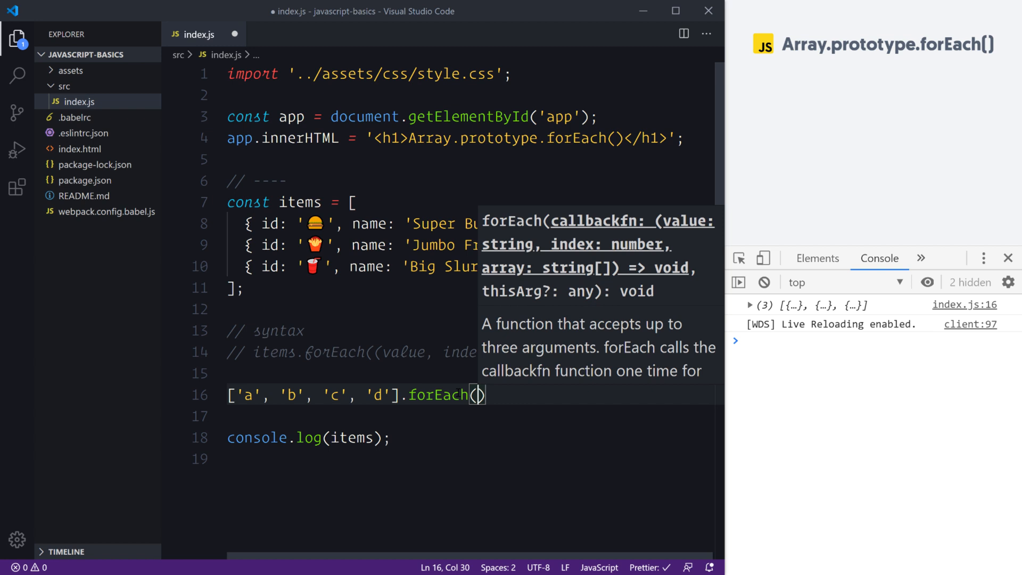
# Give forEach an (item, index) callback that logs console.log(item, index).
pyautogui.write('function')
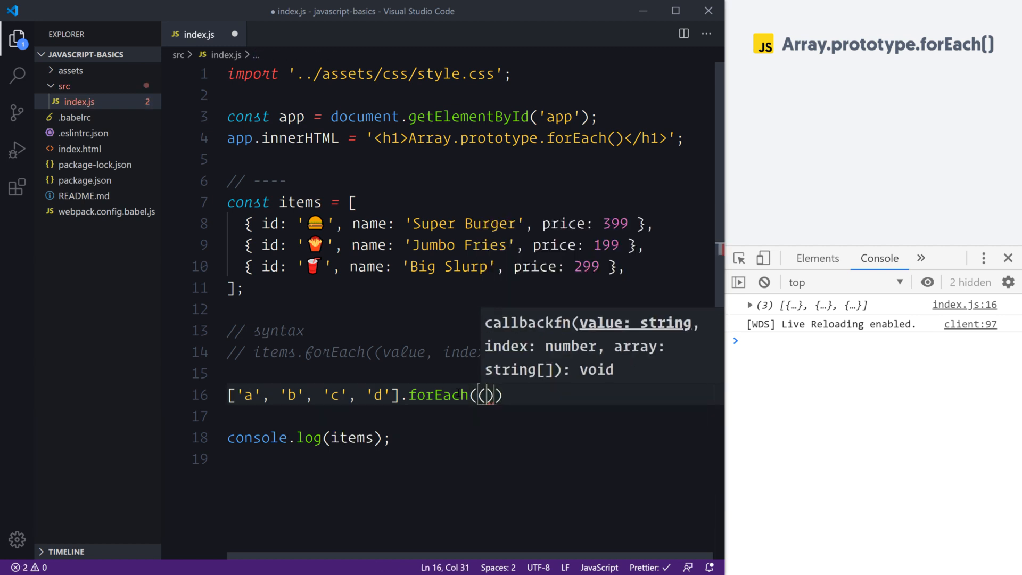
pyautogui.write('value')
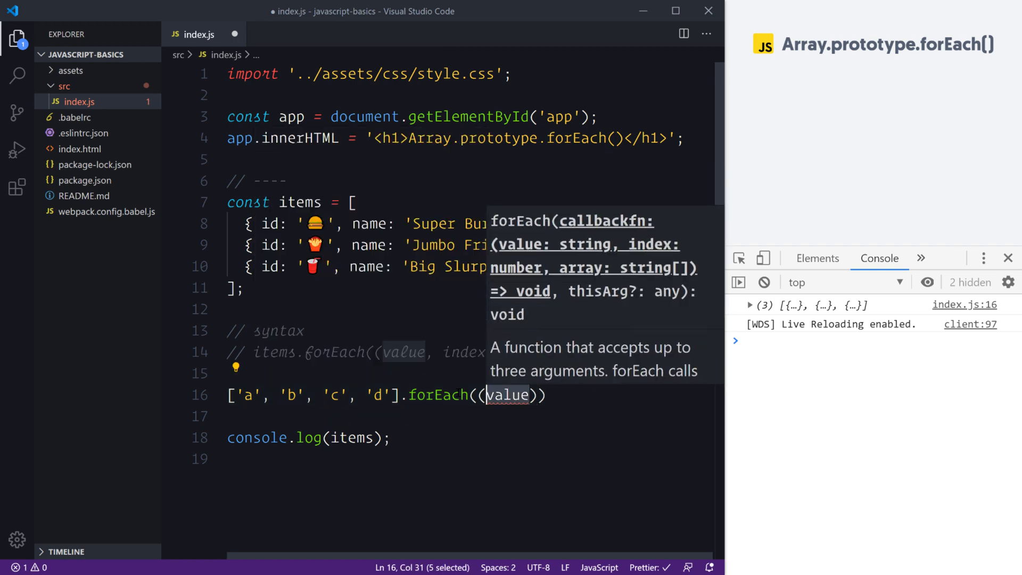
pyautogui.write('item,')
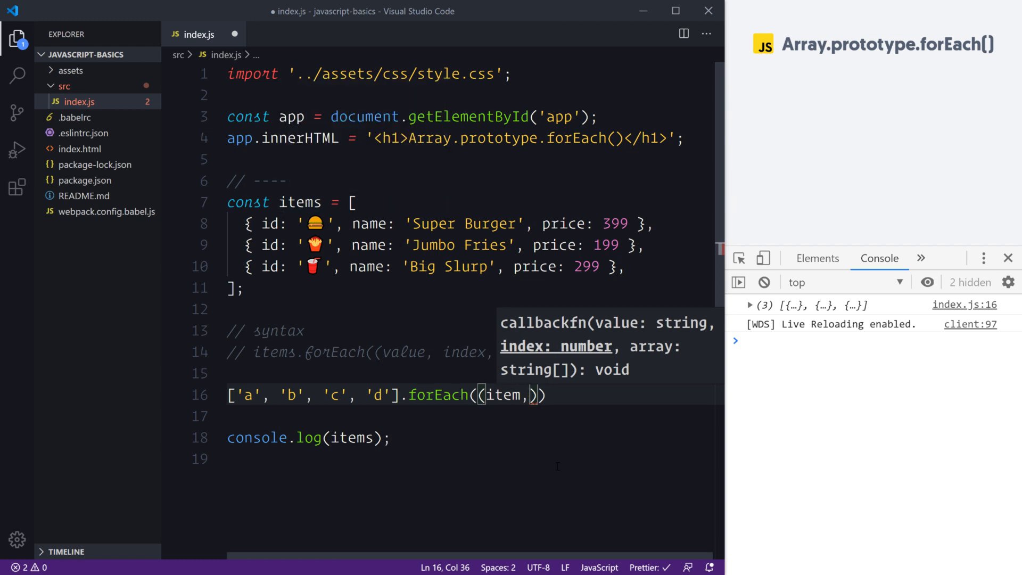
pyautogui.write('index)')
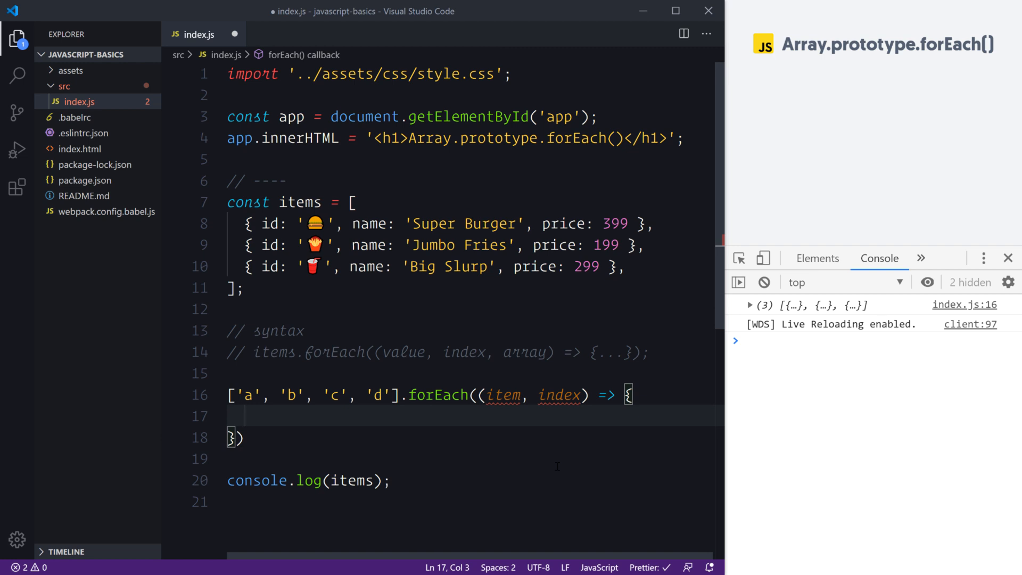
pyautogui.write('return')
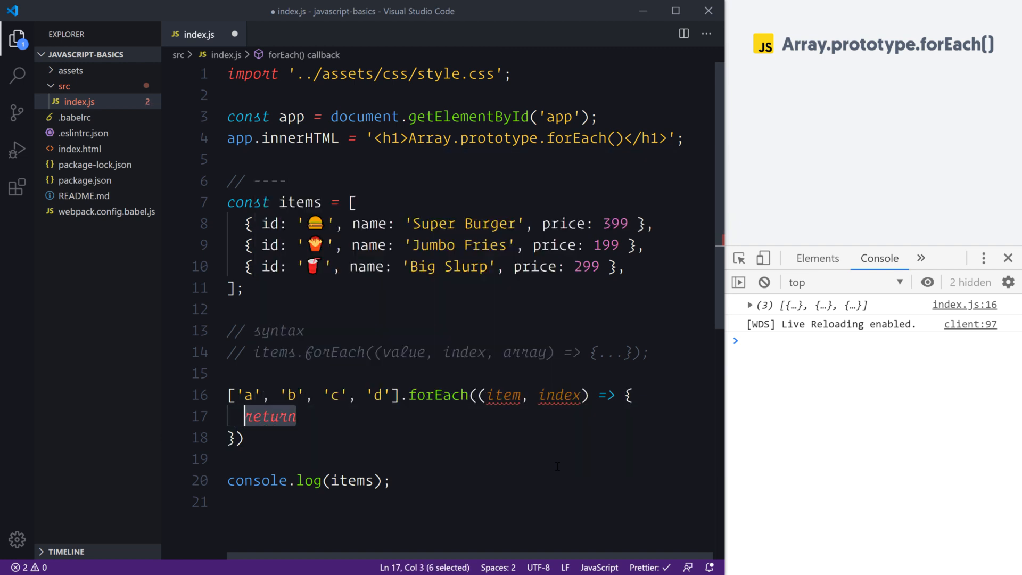
pyautogui.press('Delete')
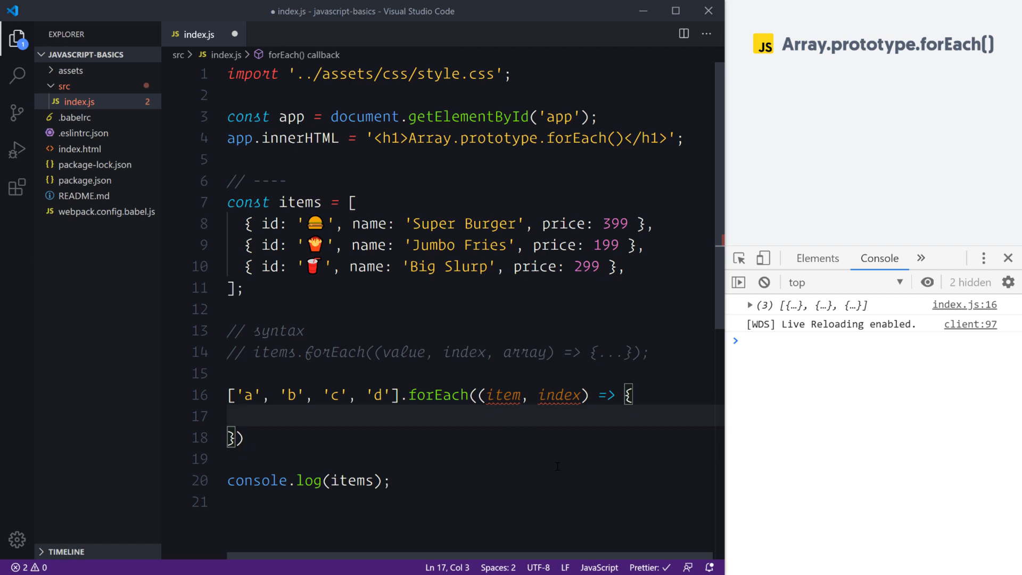
pyautogui.write('console.log')
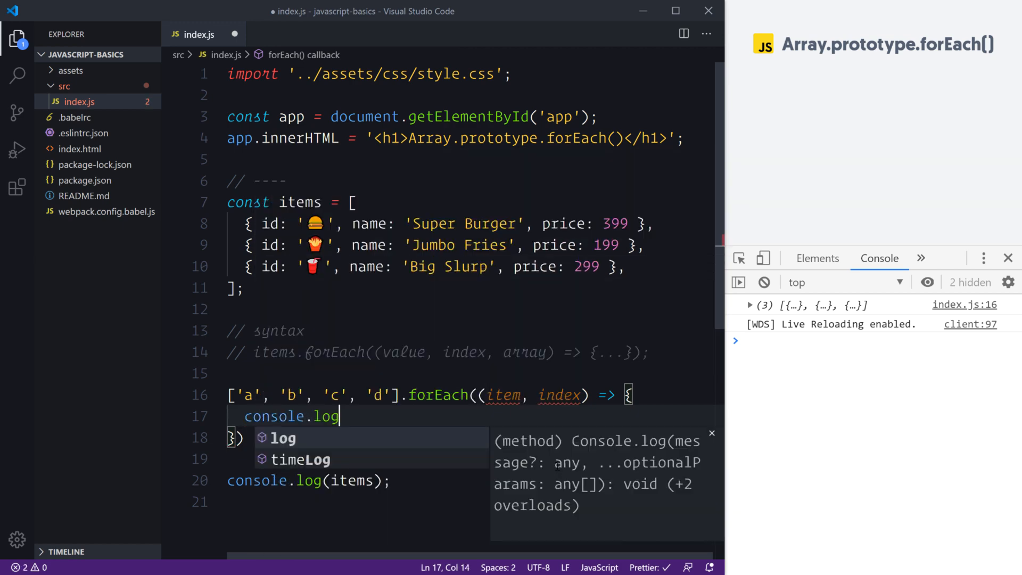
pyautogui.write('(item, index);')
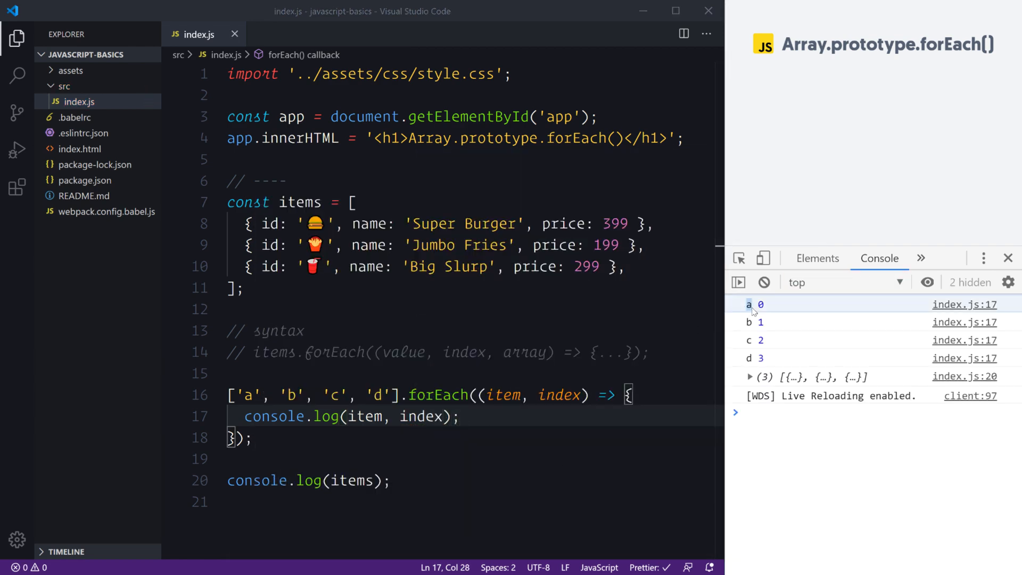
pyautogui.doubleClick(247, 395)
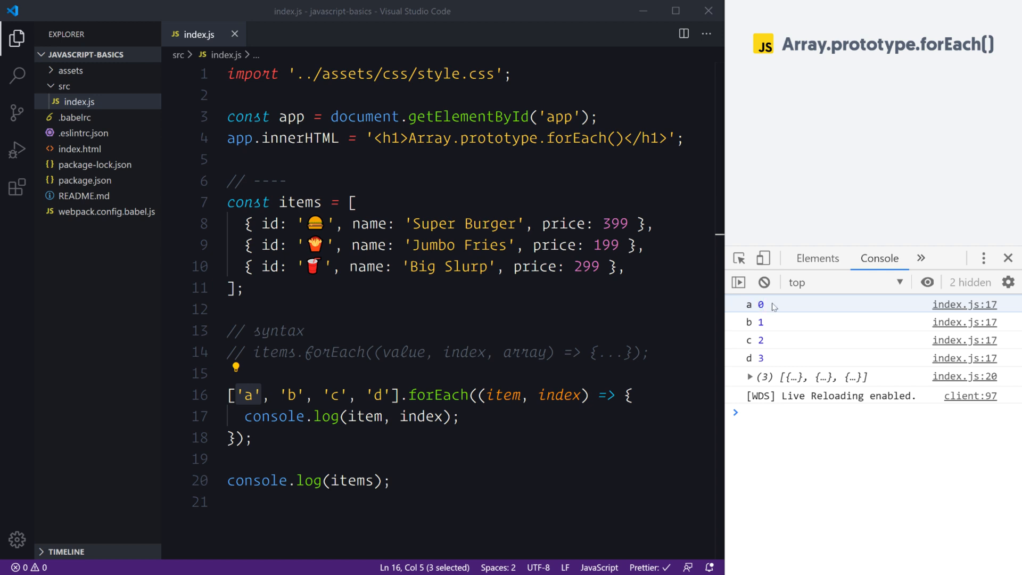
pyautogui.moveTo(774, 322)
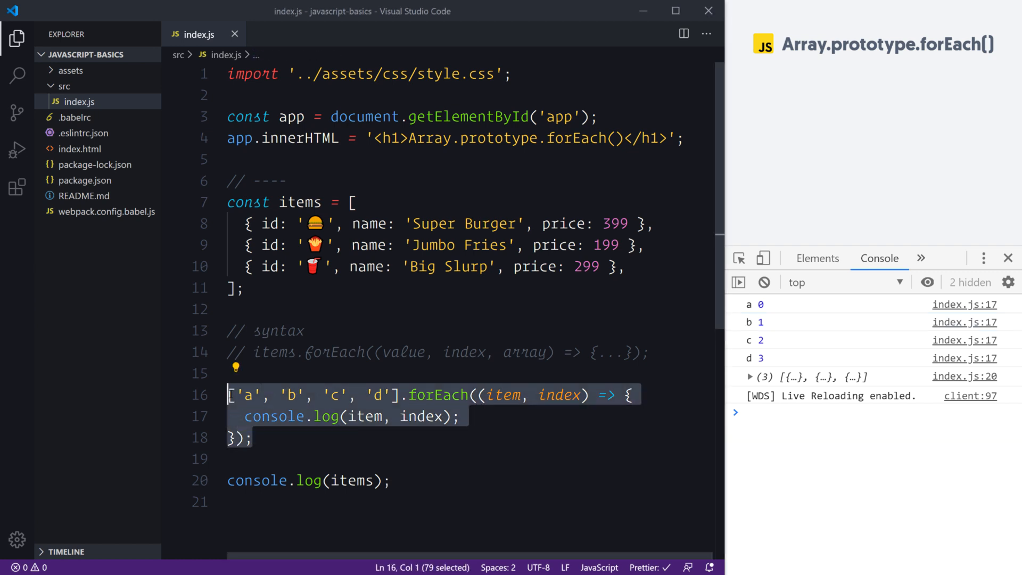
# Comment out the letters example and replace console.log(items) with items.forEach((item) => { }), starting app inside.
pyautogui.press('ctrl+/')
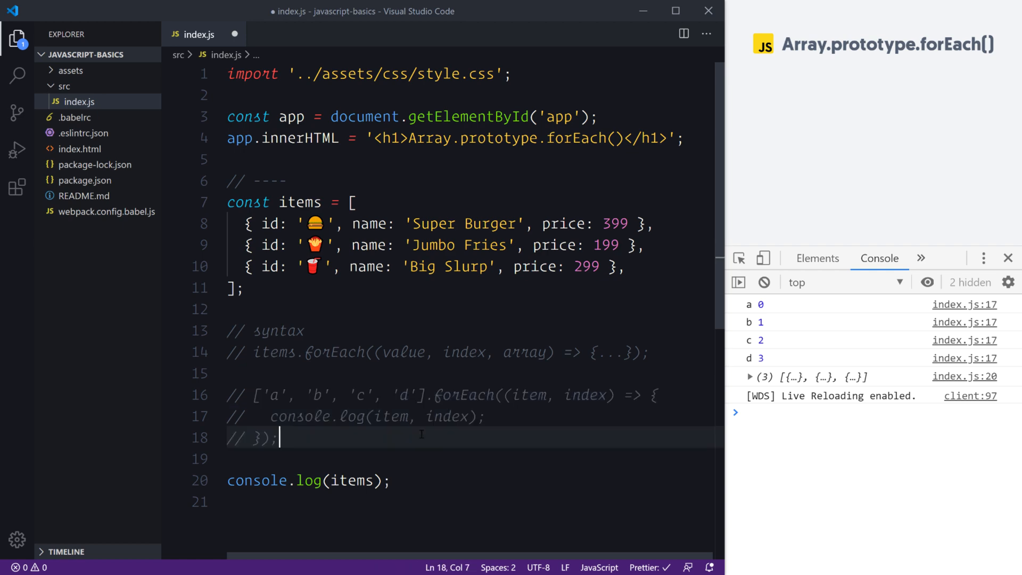
pyautogui.scroll(-3)
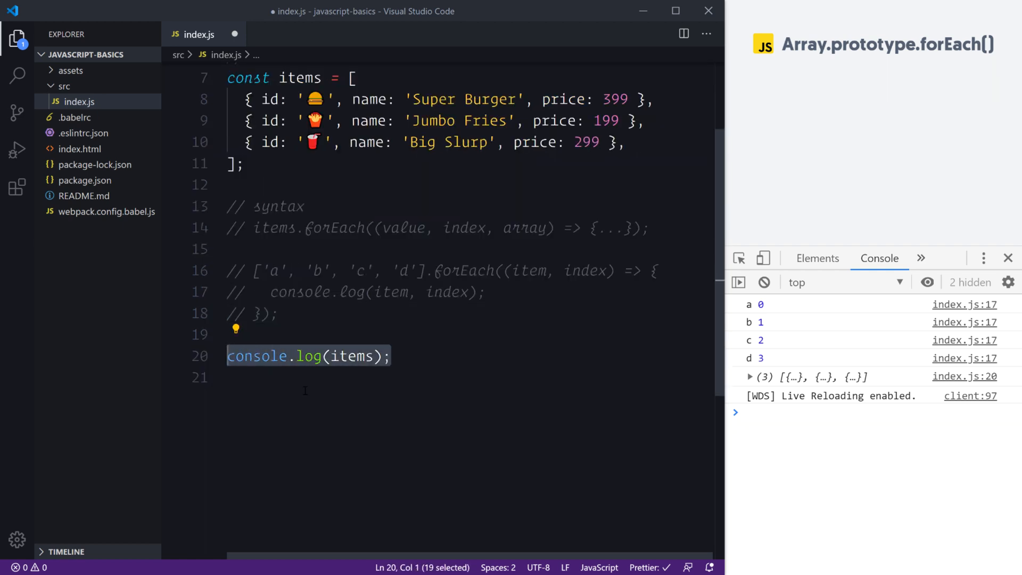
pyautogui.write('items.forEach')
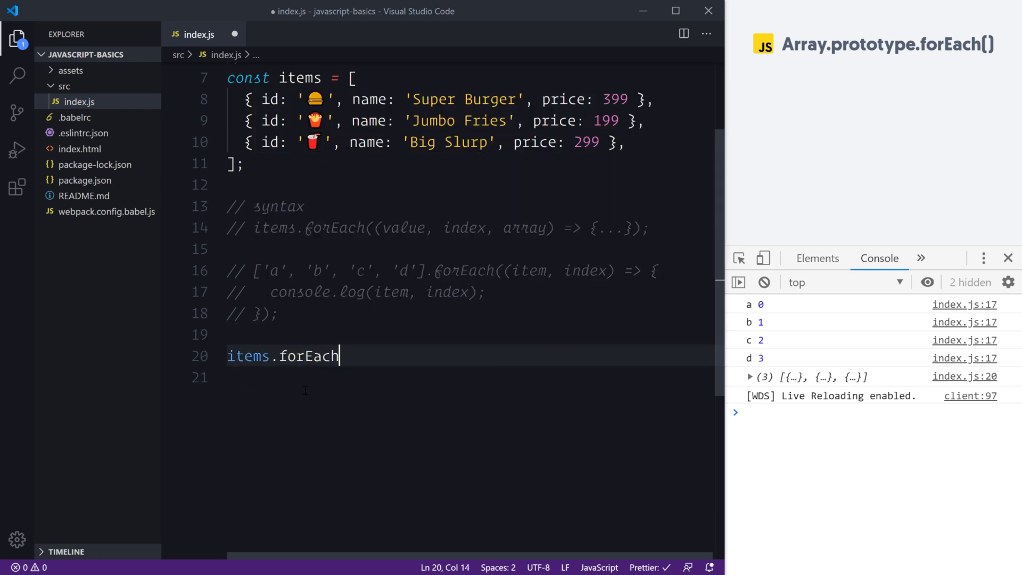
pyautogui.write('()')
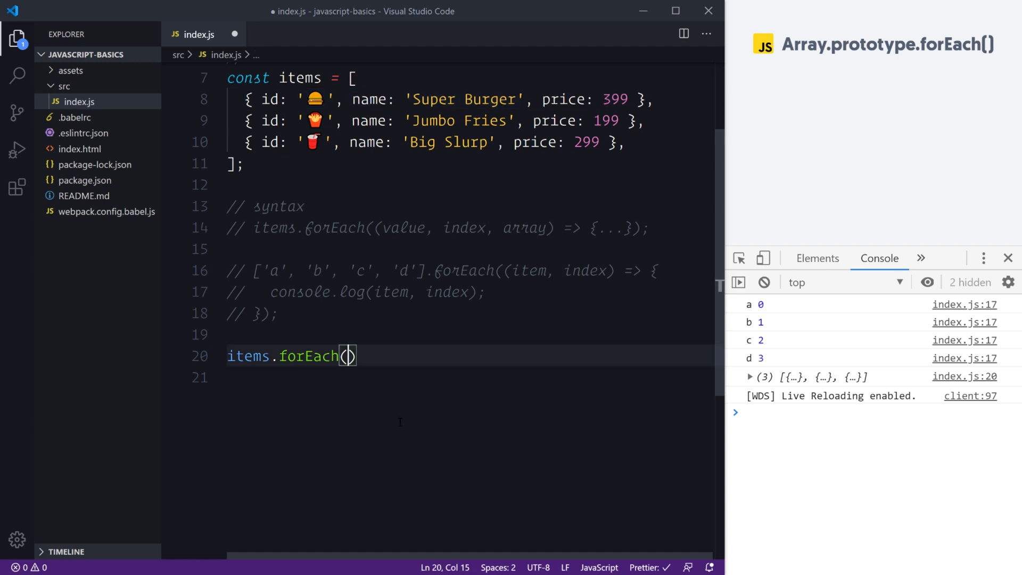
pyautogui.write('(item)')
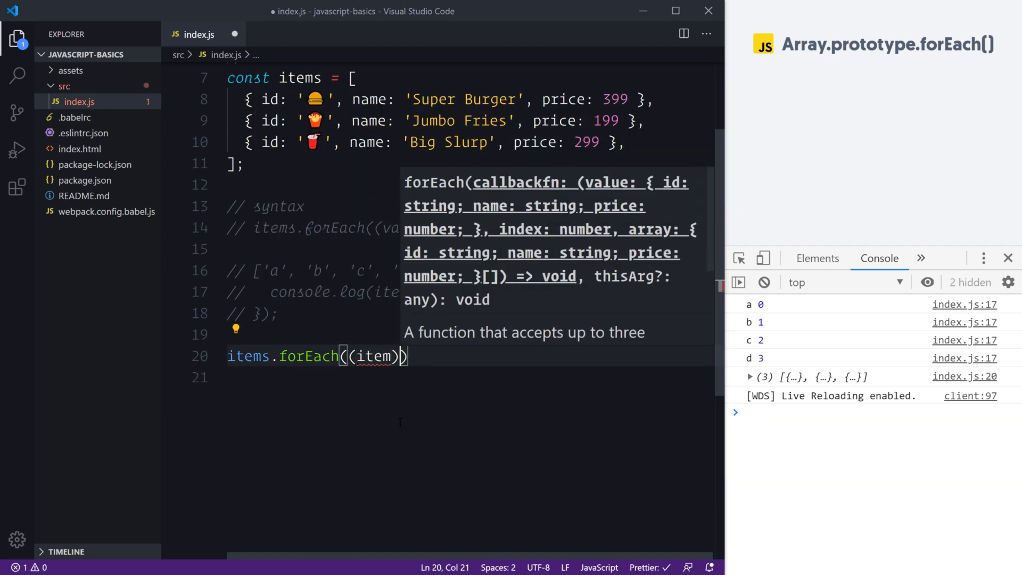
pyautogui.write('=> {}')
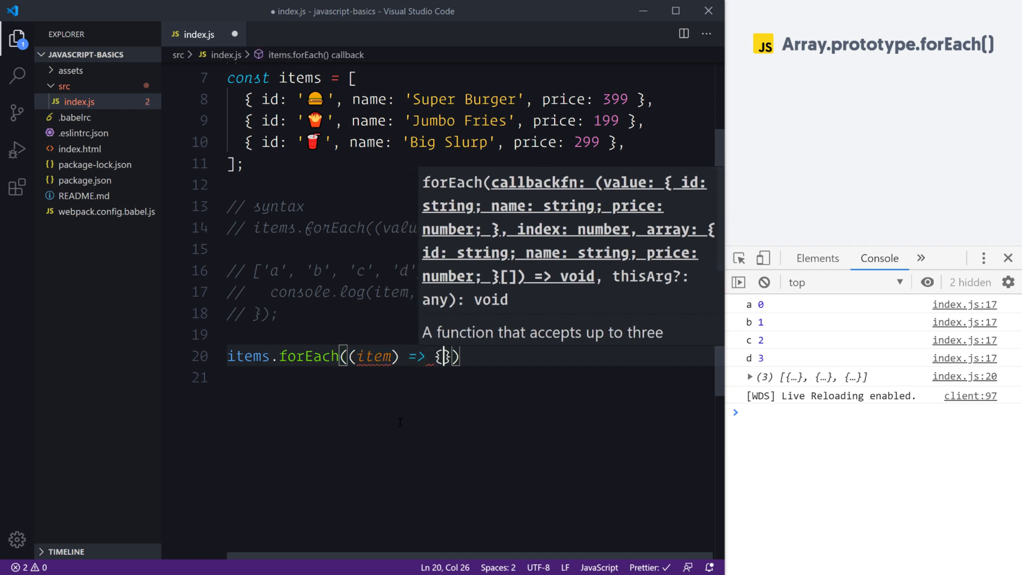
pyautogui.press('Enter')
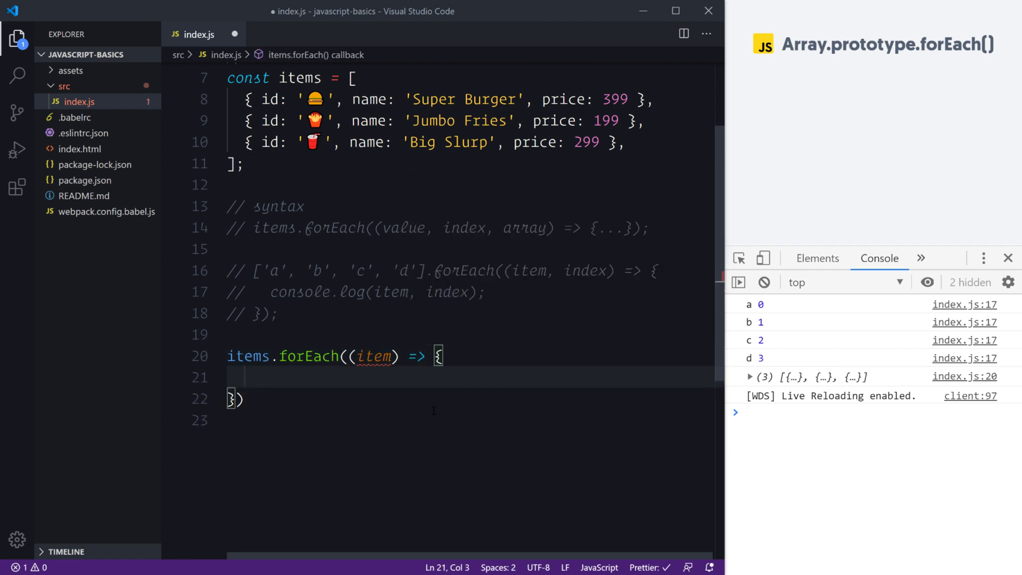
pyautogui.write('app')
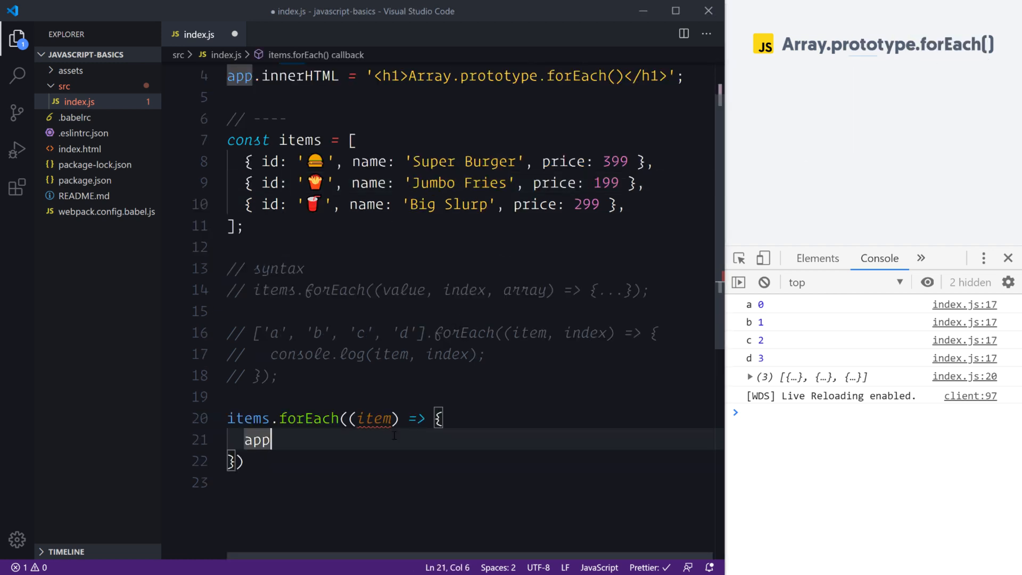
# Append a template literal <li>${item}</li> to app.innerHTML in the callback and save.
pyautogui.write('.inn')
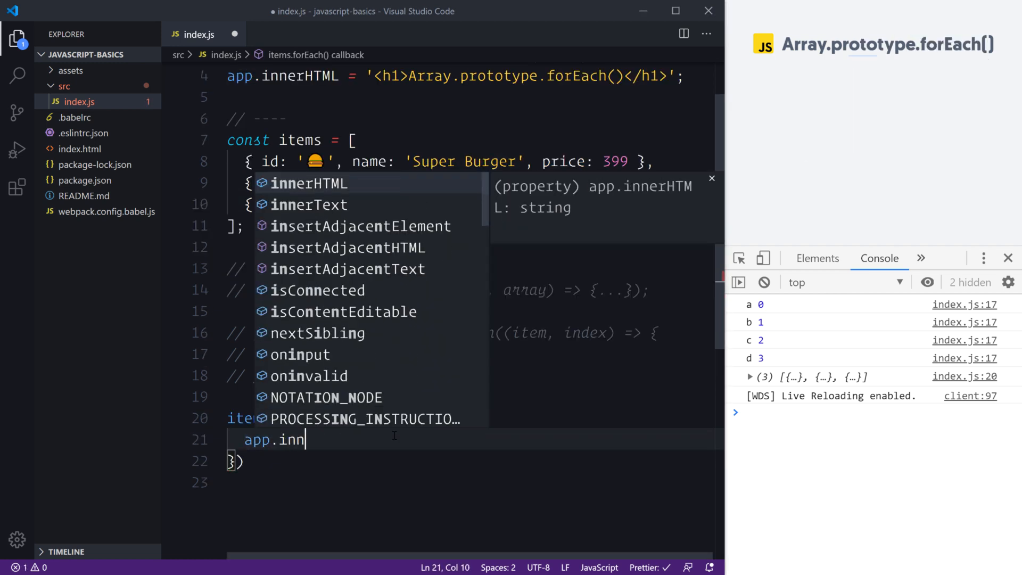
pyautogui.write('erHTML += `')
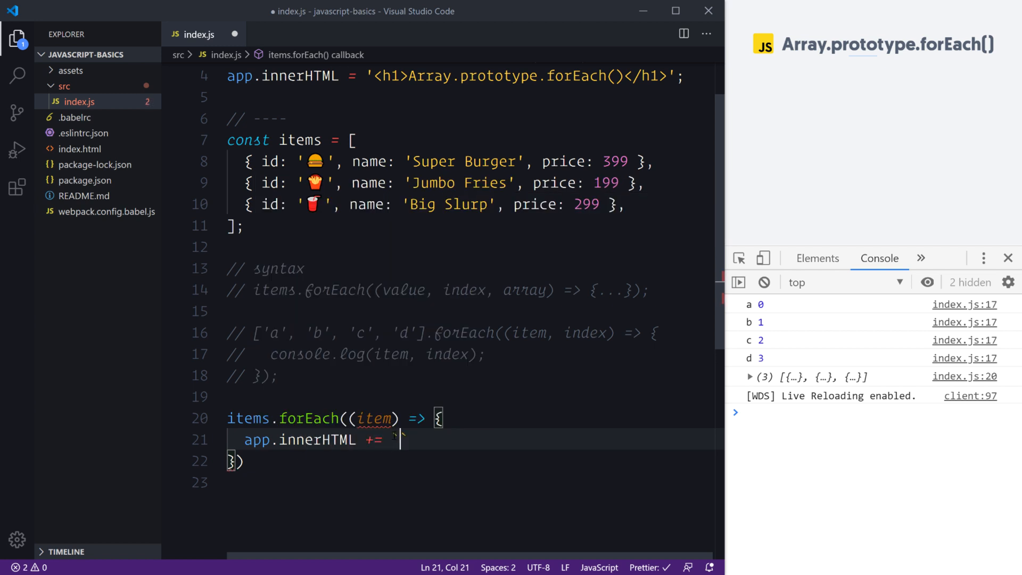
pyautogui.press('Enter')
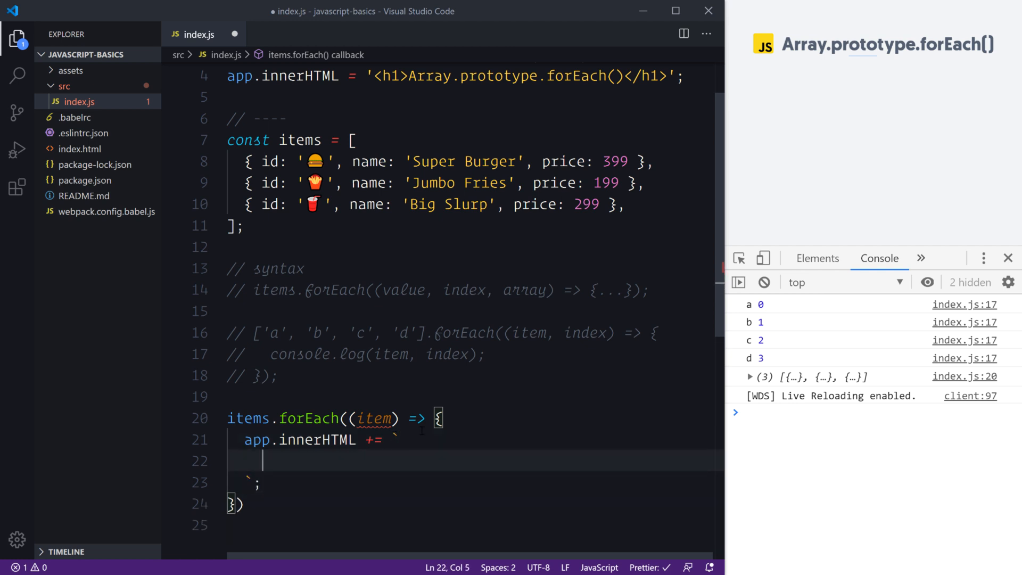
pyautogui.scroll(-3)
pyautogui.write('<li>')
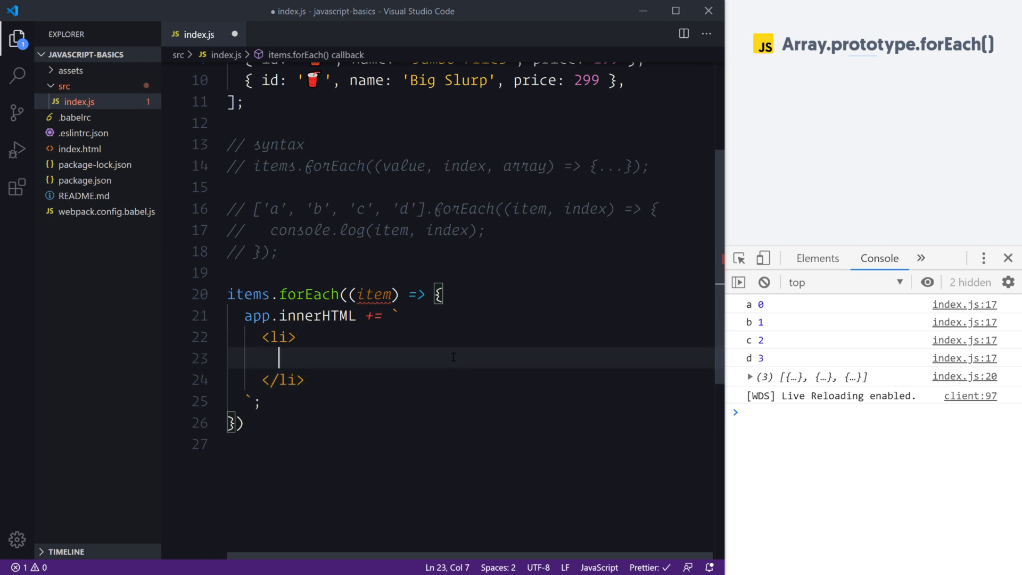
pyautogui.write('${')
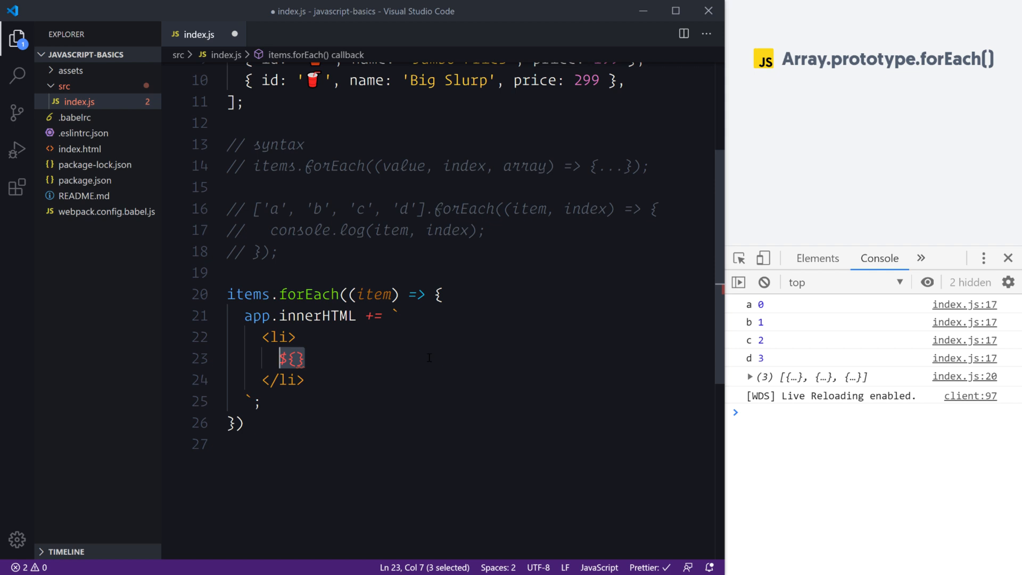
pyautogui.write('item')
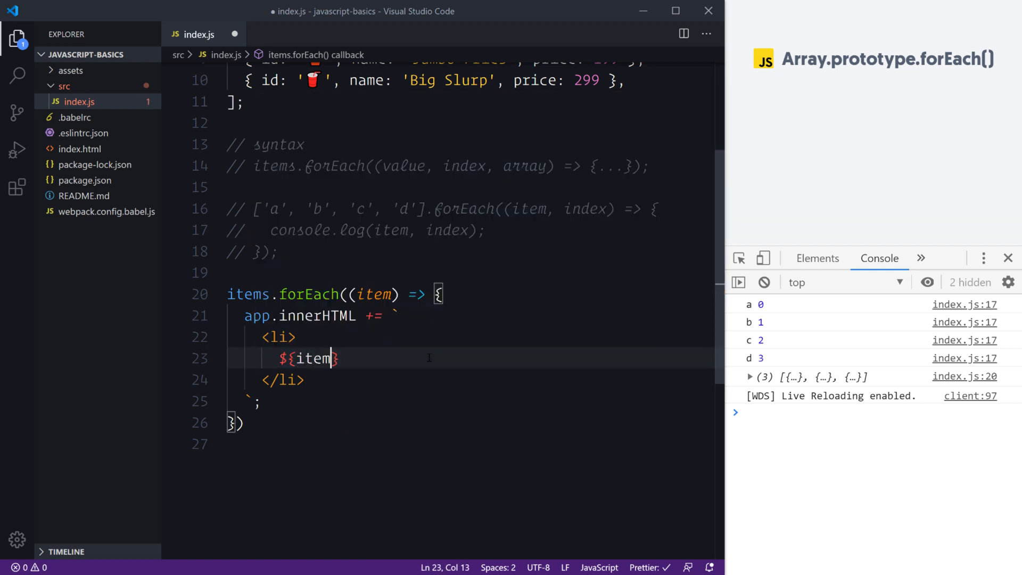
pyautogui.doubleClick(374, 294)
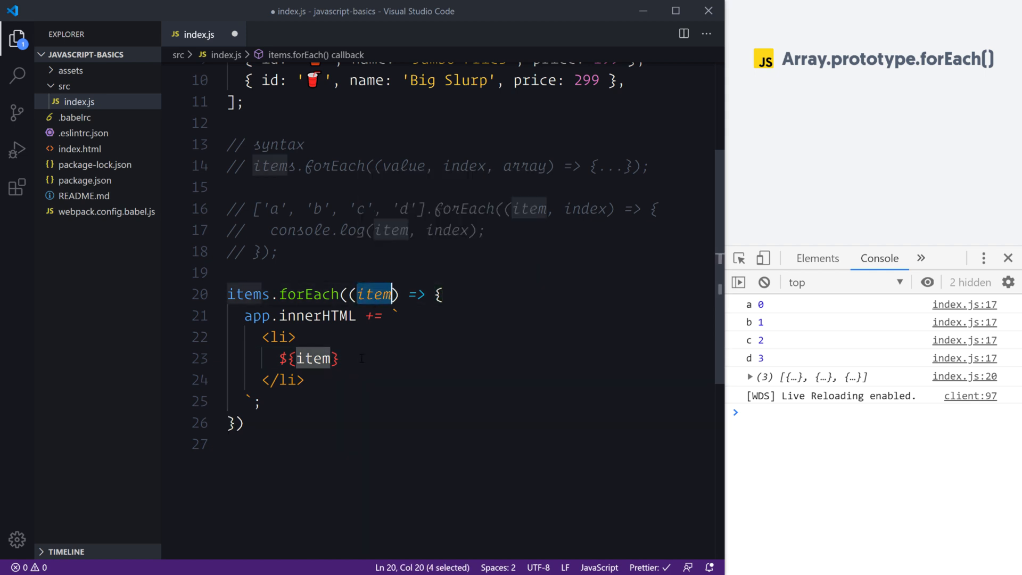
pyautogui.press('ctrl+s')
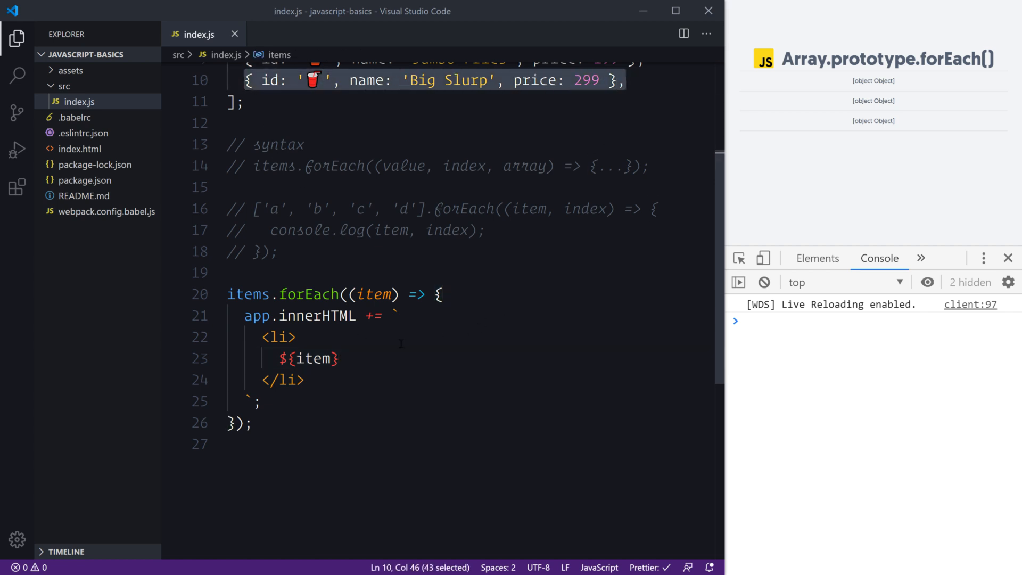
# Extend the li template to ${item.id} ${item.name} - ${(item.price)}.
pyautogui.moveTo(261, 338); pyautogui.dragTo(305, 380)
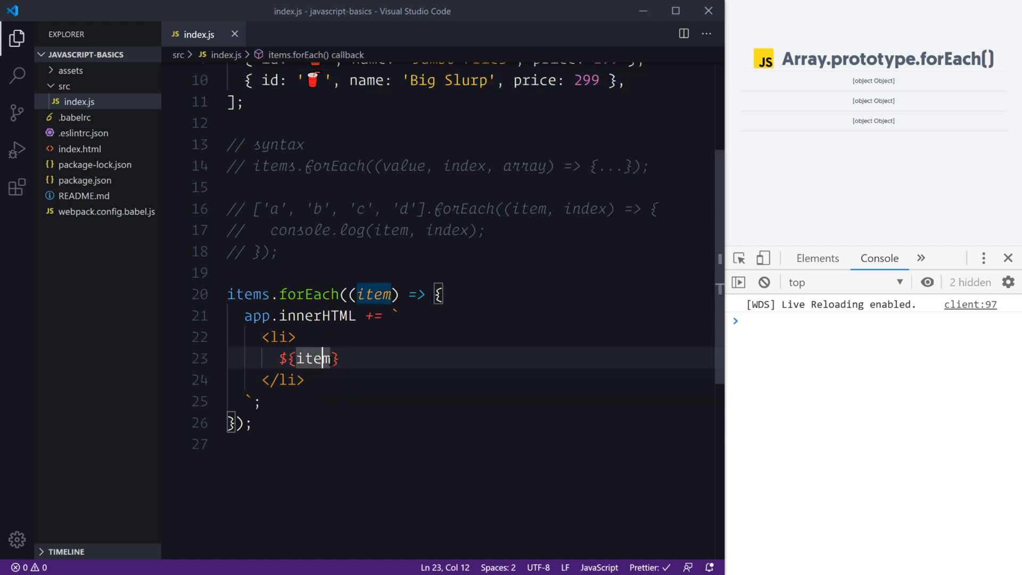
pyautogui.write('.id')
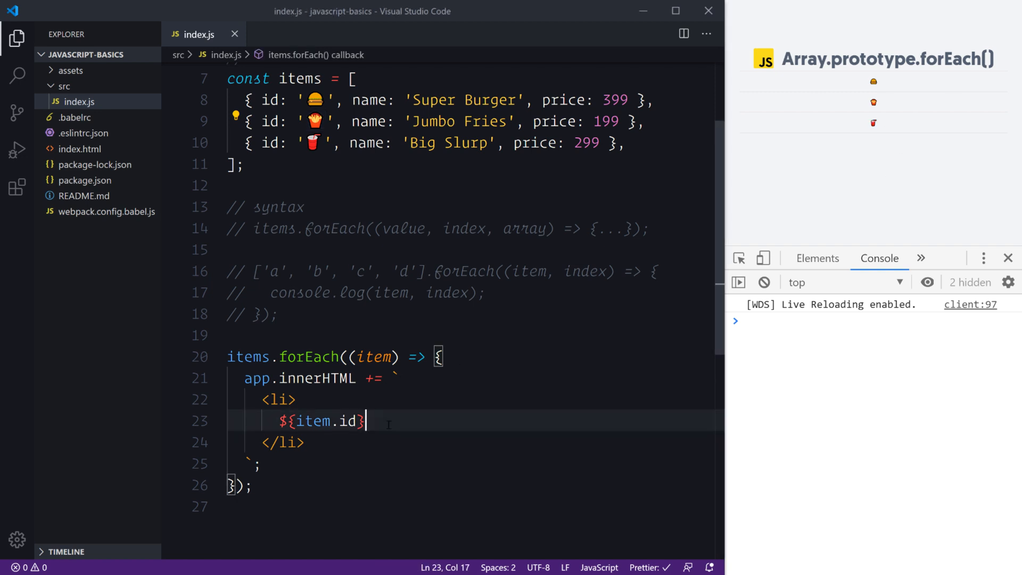
pyautogui.write('${}')
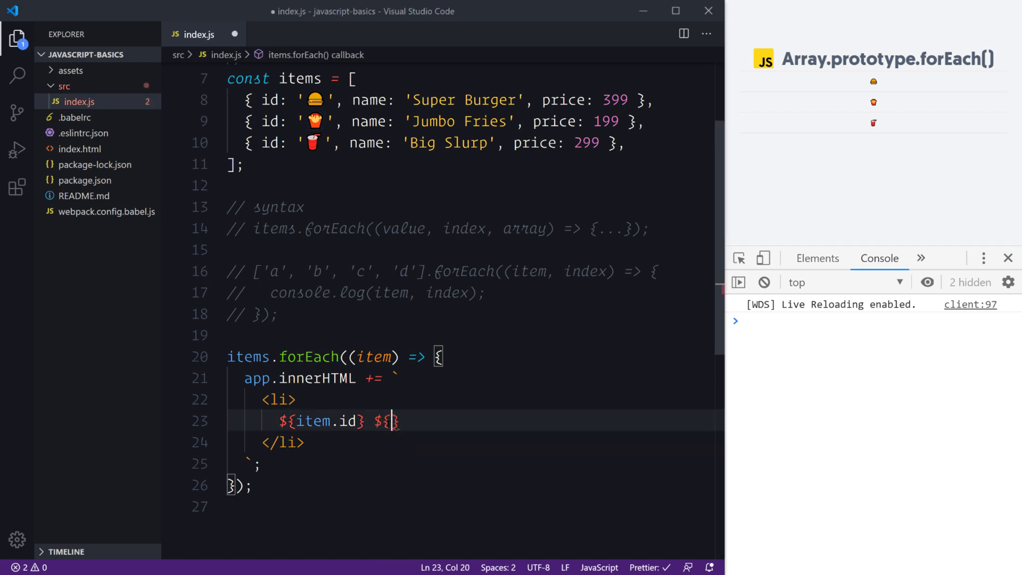
pyautogui.write('item.name')
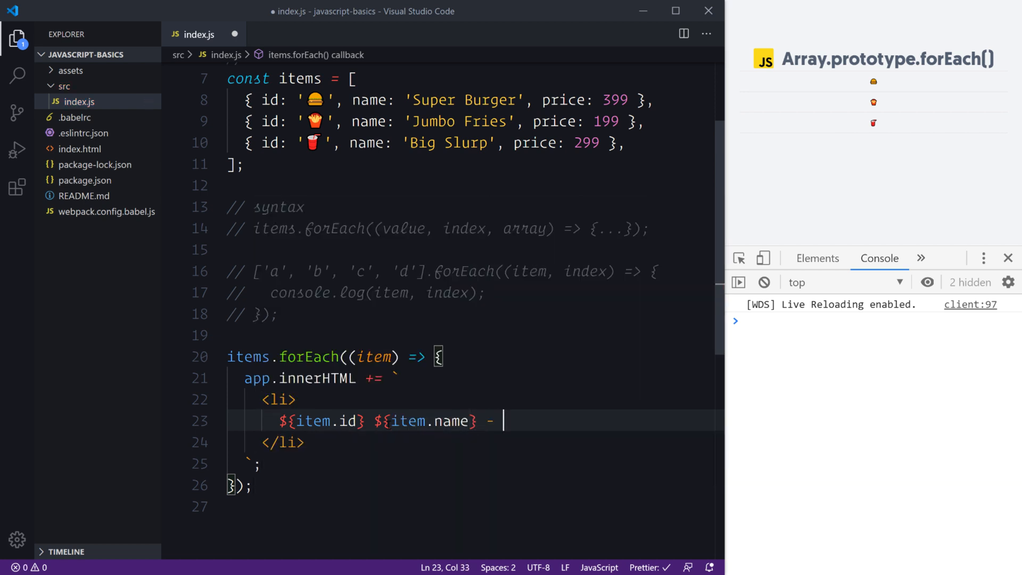
pyautogui.write('${}')
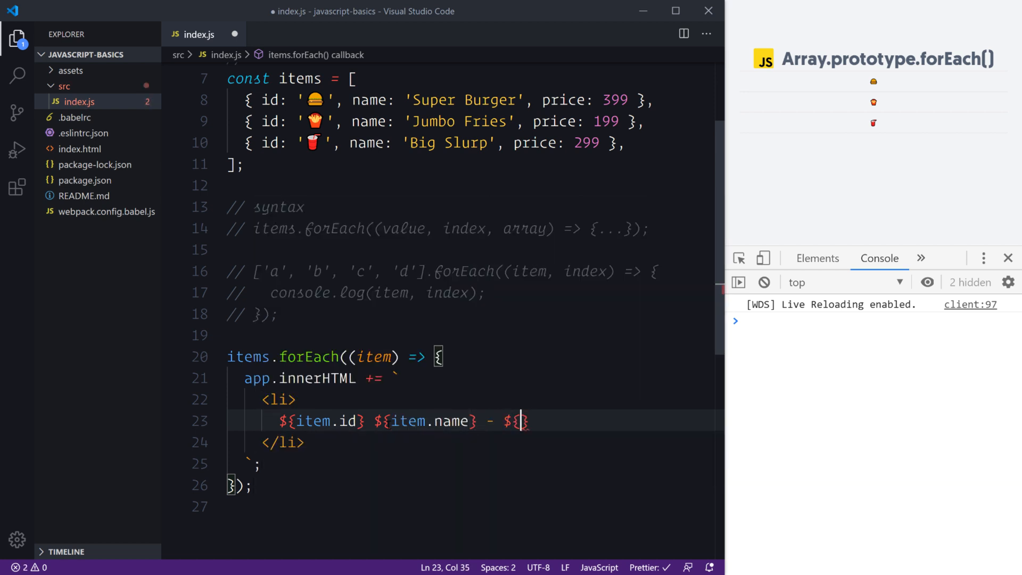
pyautogui.write('item')
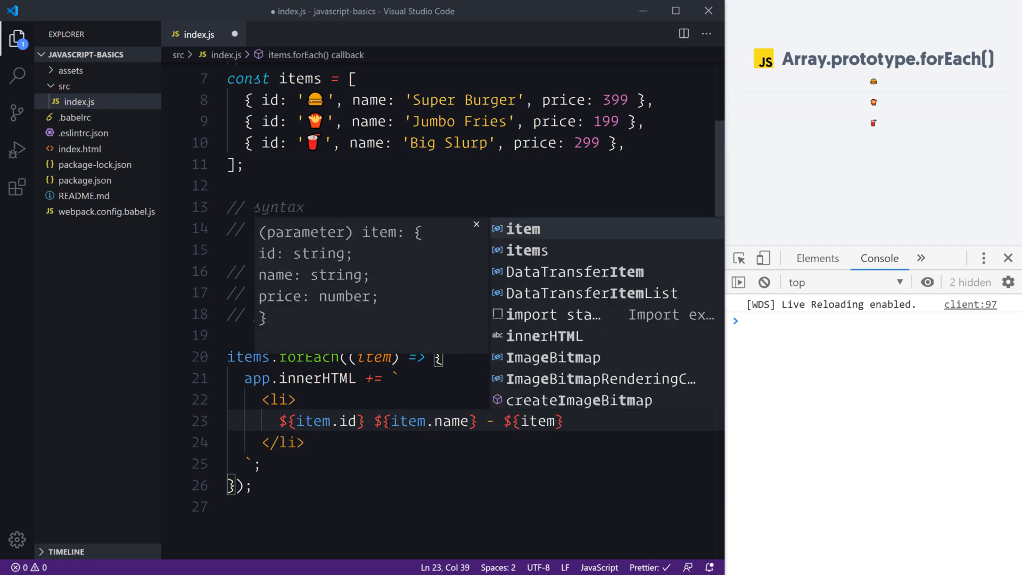
pyautogui.write('price )')
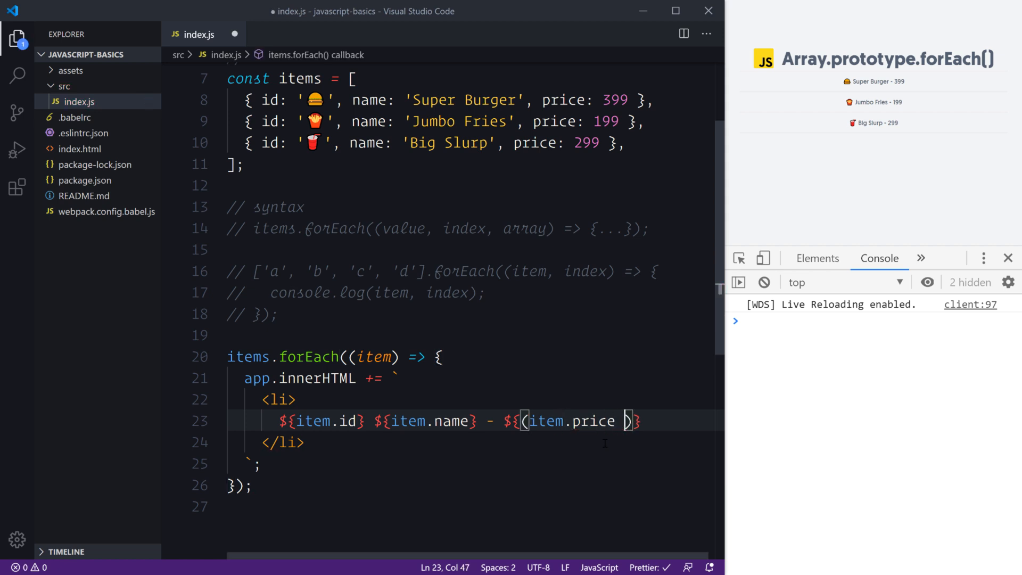
# Format the price as (item.price / 100).toFixed(2), trying toFixed(1) before reverting, and save.
pyautogui.write('/ 100')
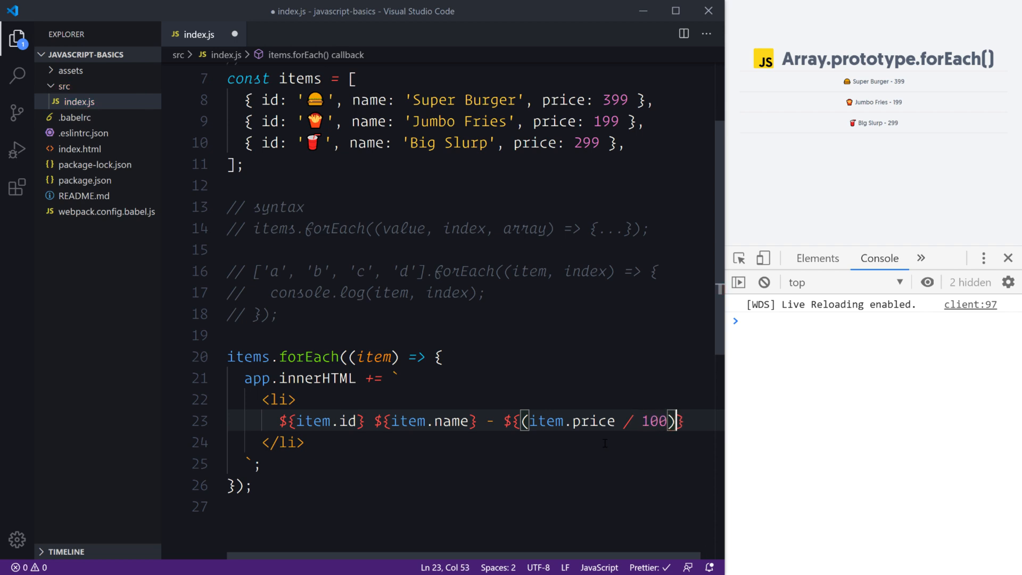
pyautogui.write('.toFixed')
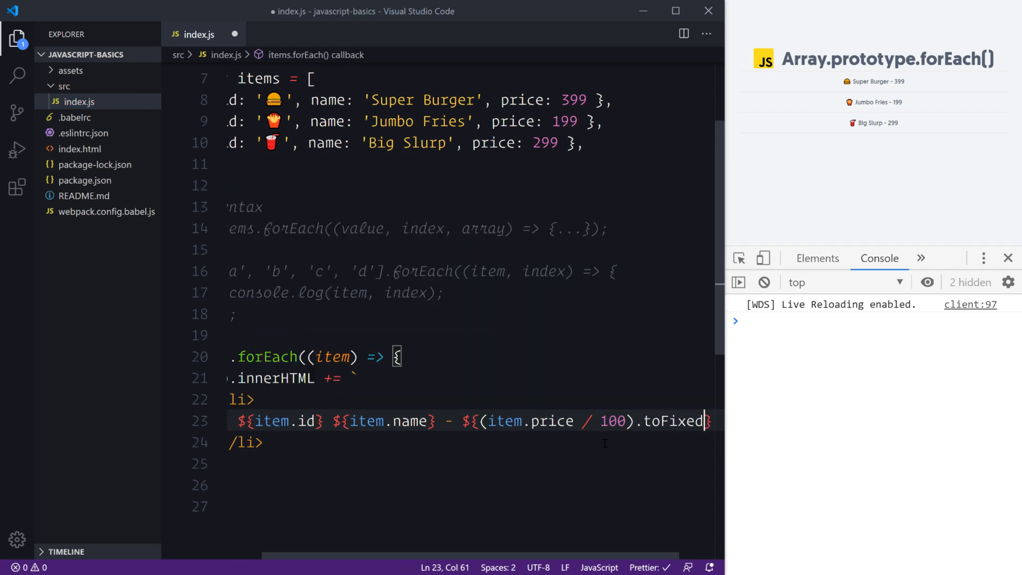
pyautogui.write('(2')
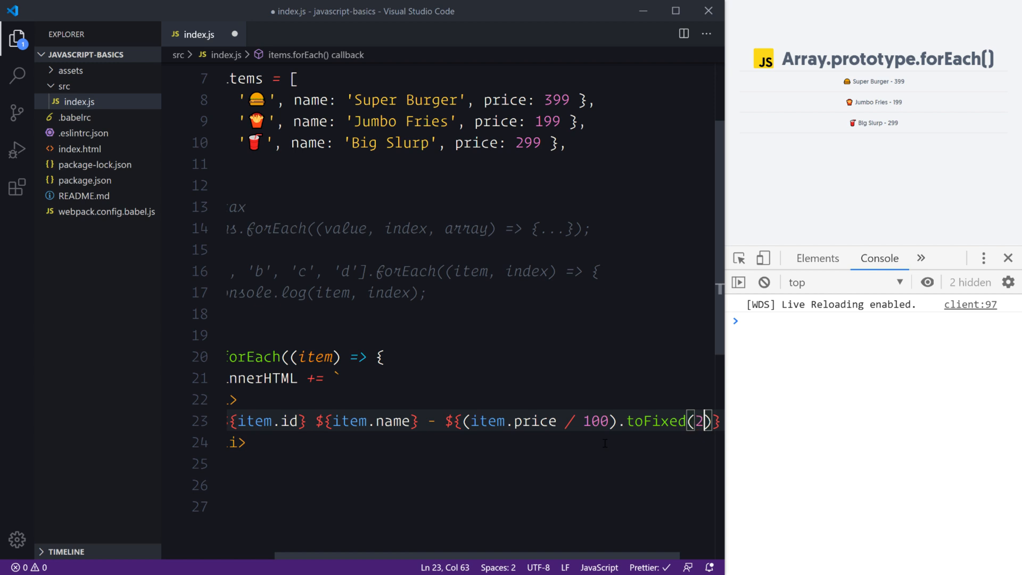
pyautogui.press('ctrl+s')
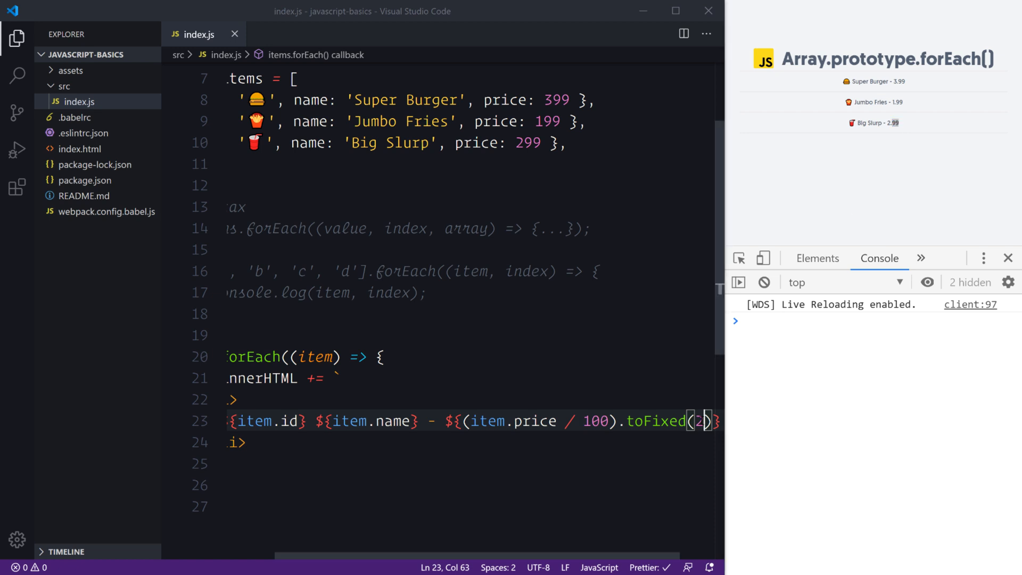
pyautogui.write('1')
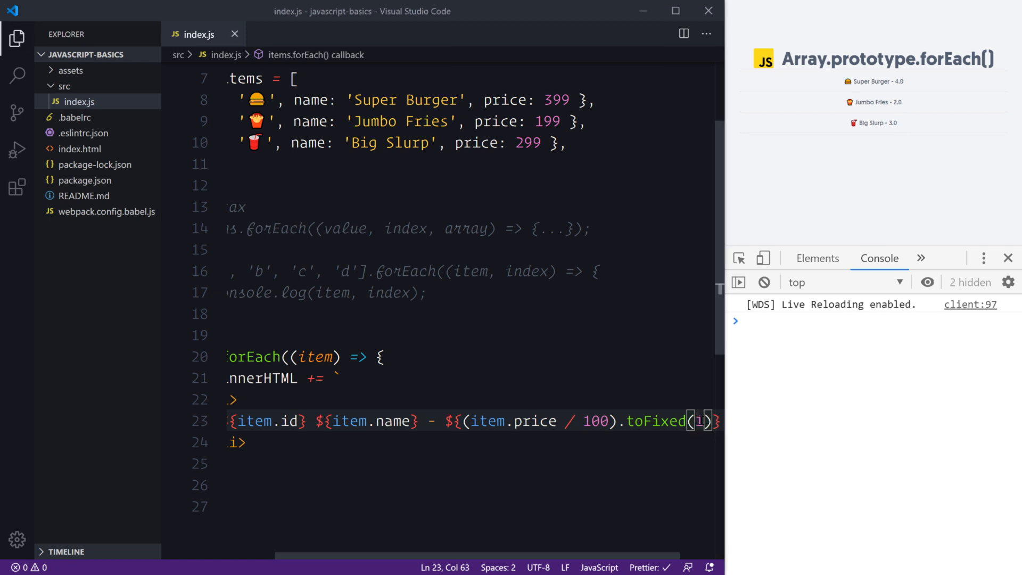
pyautogui.press('Backspace')
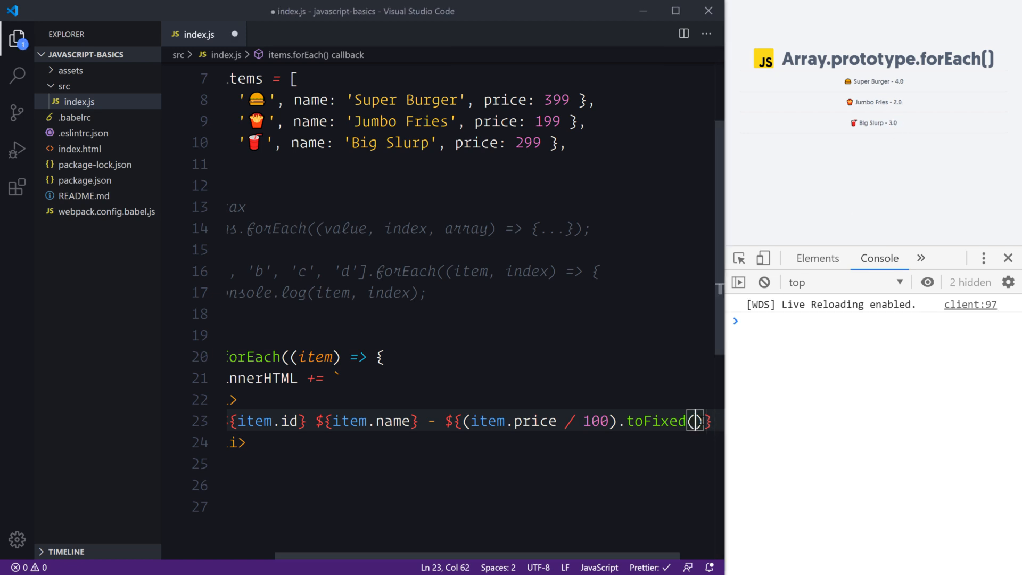
pyautogui.write('2')
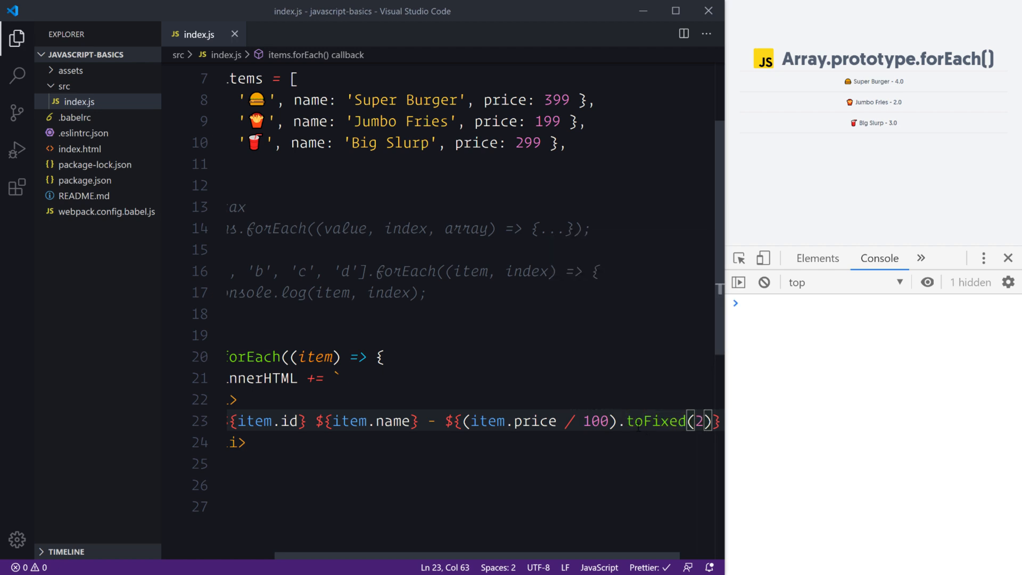
pyautogui.doubleClick(553, 100)
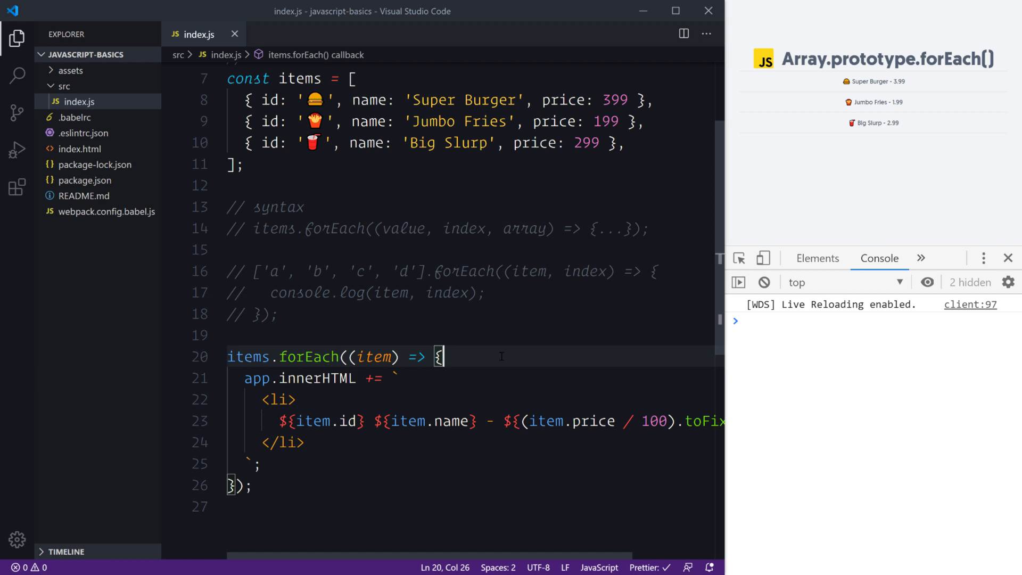
pyautogui.moveTo(829, 92)
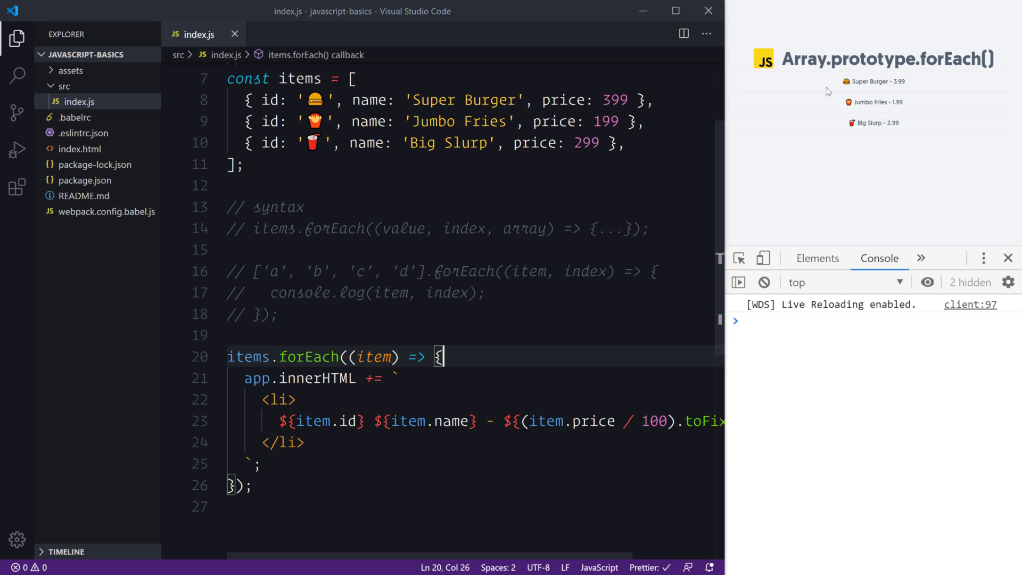
# Comment out the forEach rendering block and start a new line below it.
pyautogui.scroll(-3)
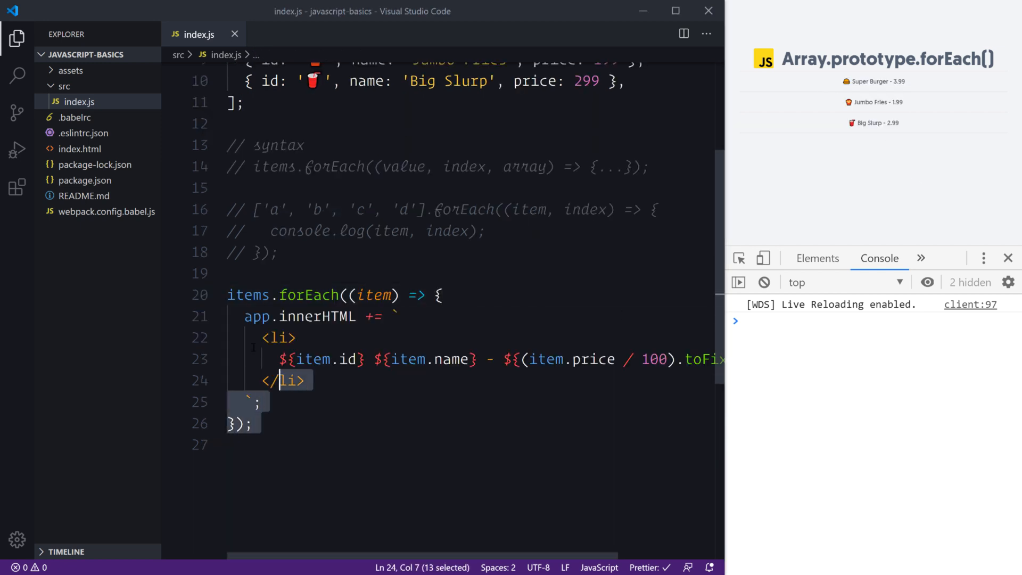
pyautogui.press('ctrl+/')
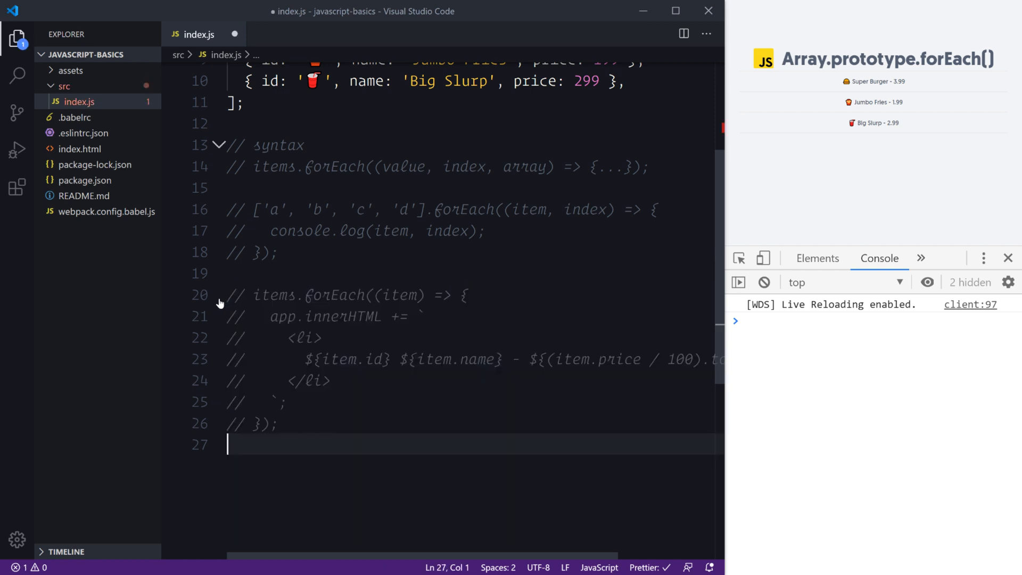
pyautogui.press('enter')
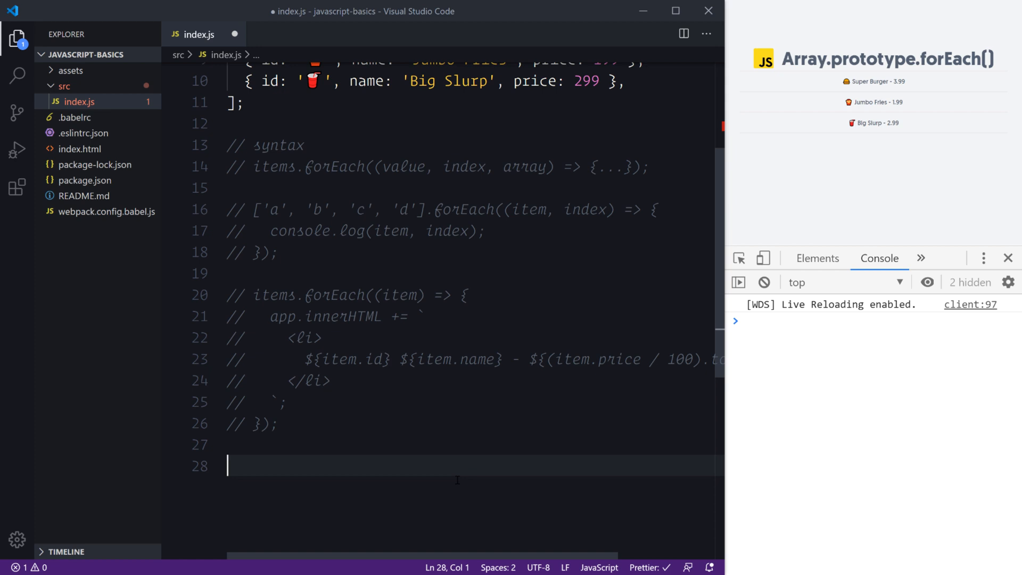
# Write a for loop over items.length with const item = items[i] building the same li markup, and save.
pyautogui.write('for (let i = 0;')
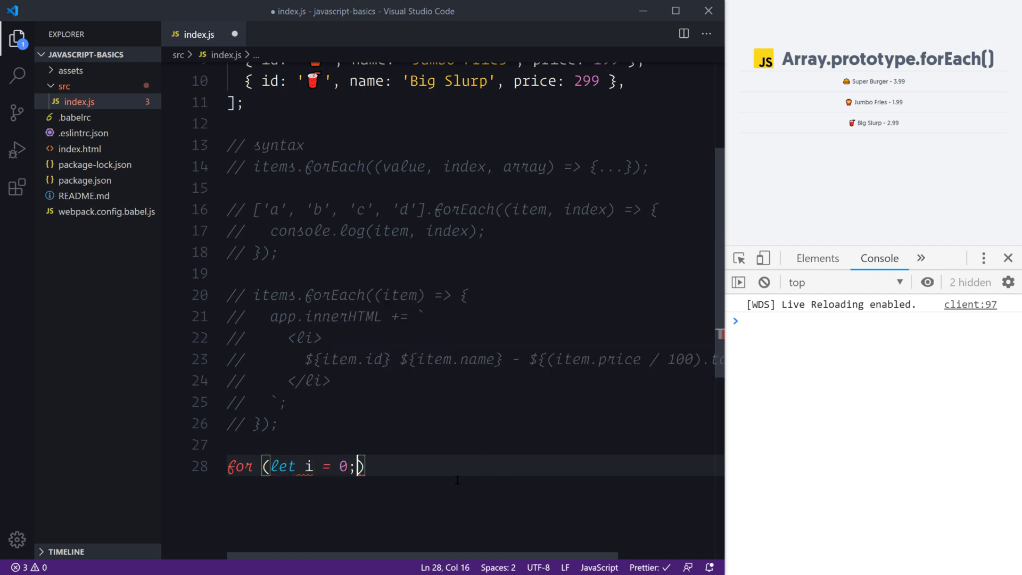
pyautogui.write('i < item')
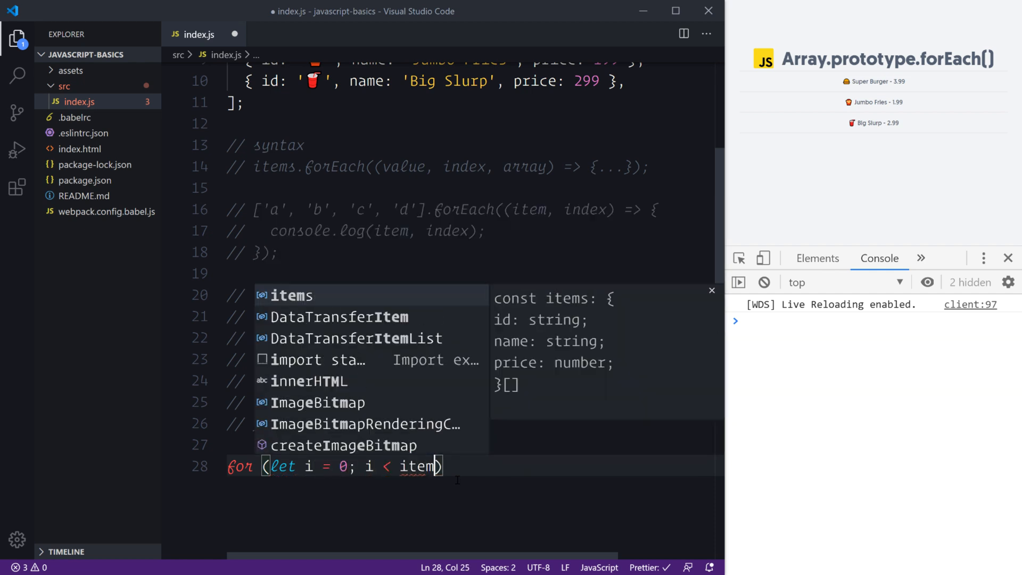
pyautogui.write('s.length; i')
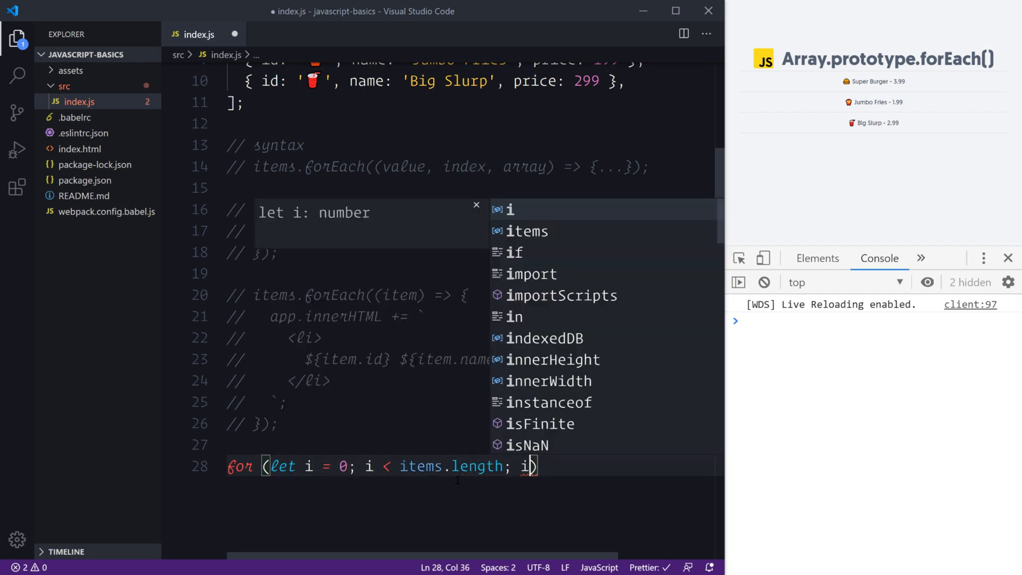
pyautogui.write('++) {')
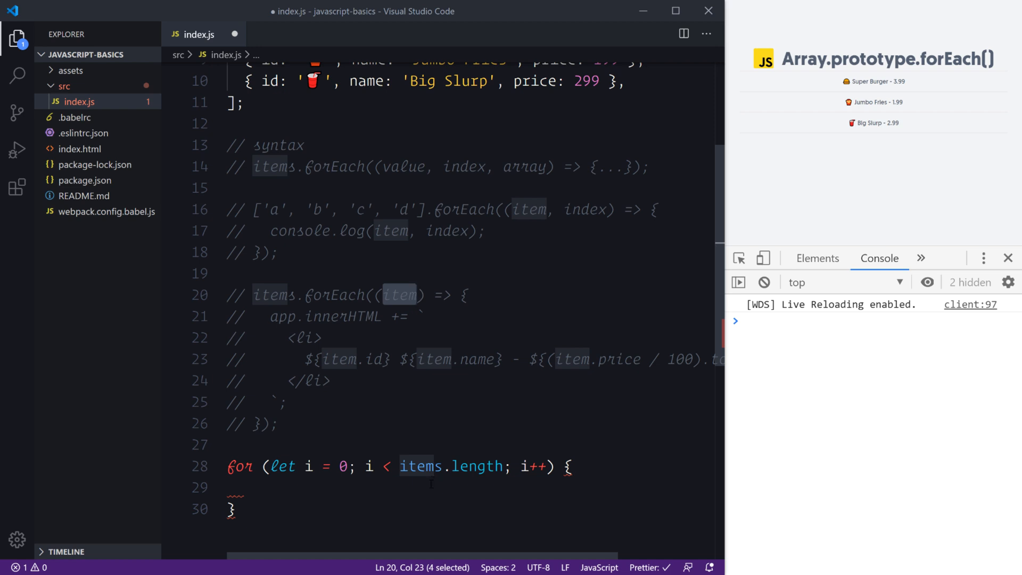
pyautogui.write('const item = items[')
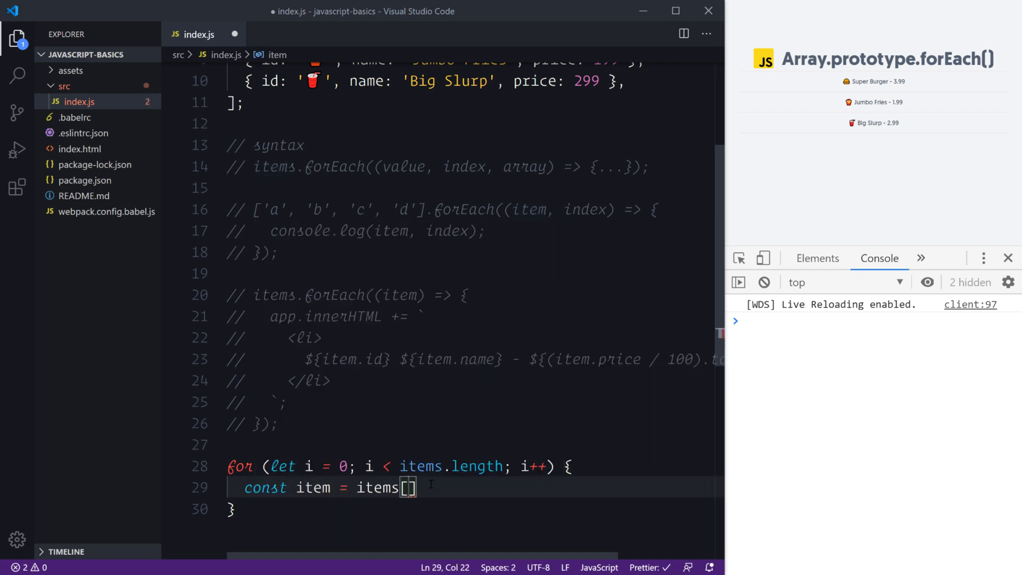
pyautogui.write('i')
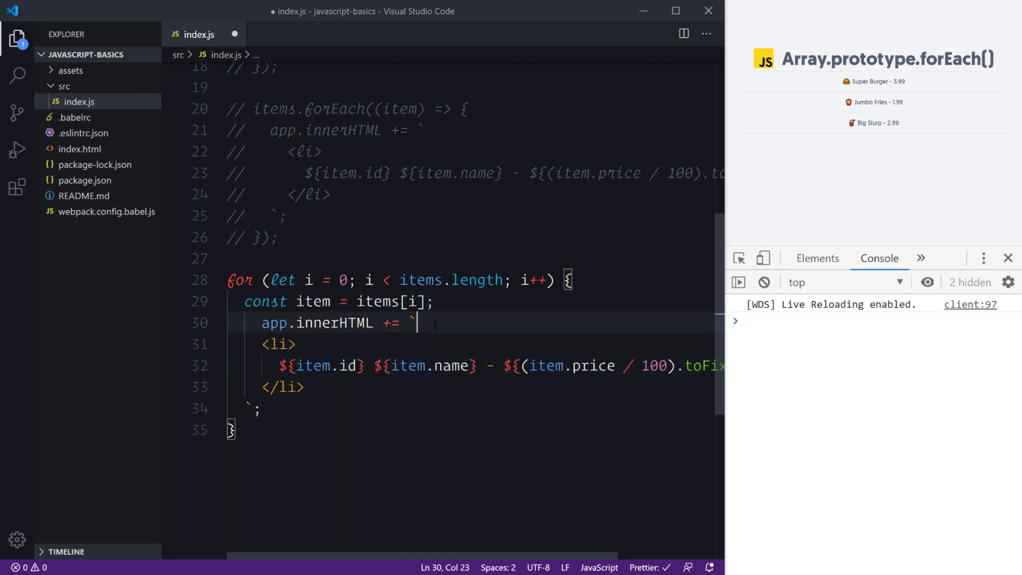
pyautogui.press('ctrl+s')
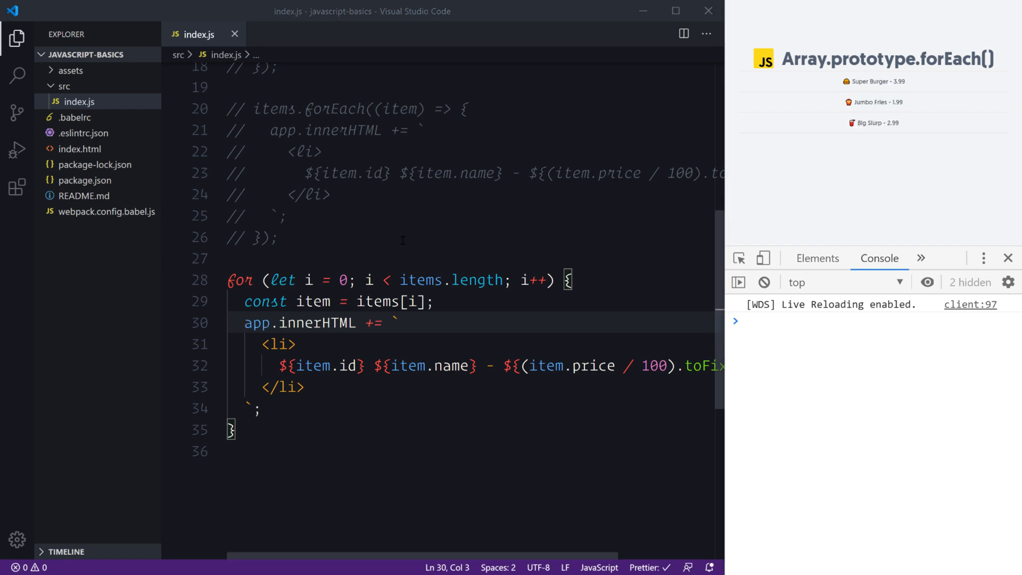
# Comment out the for loop and uncomment the forEach rendering block.
pyautogui.click(330, 194)
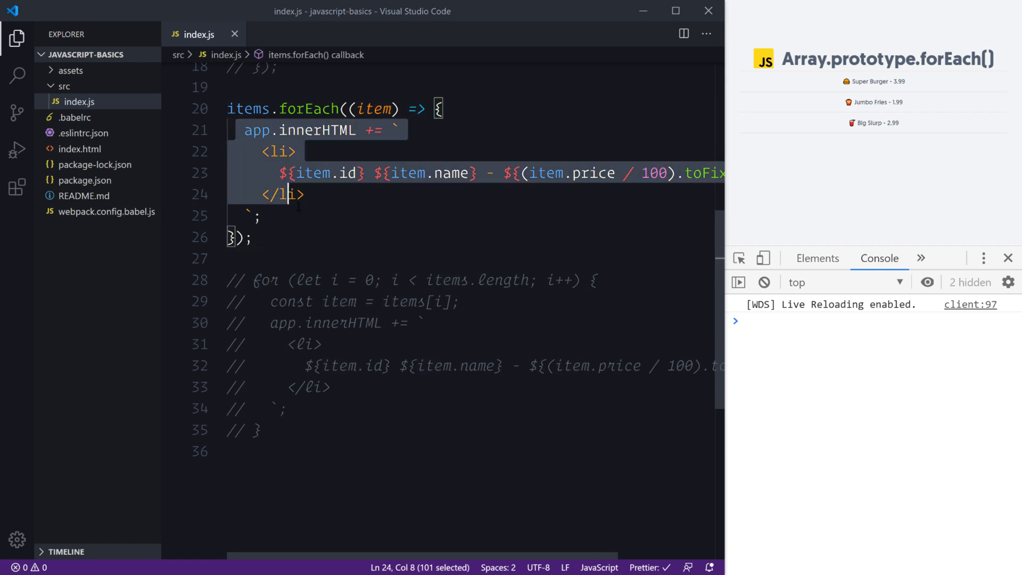
pyautogui.click(260, 215)
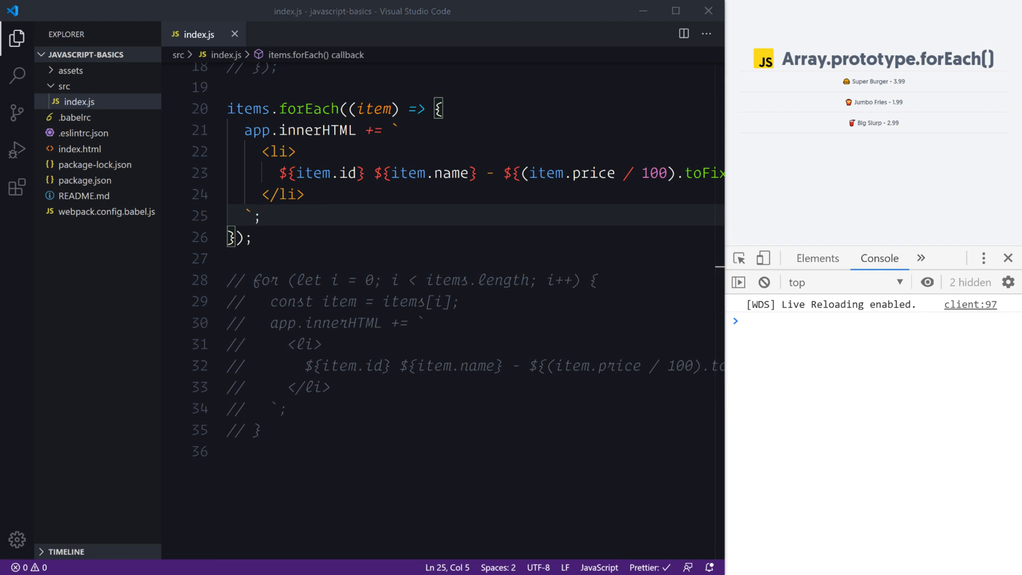
pyautogui.write('brea')
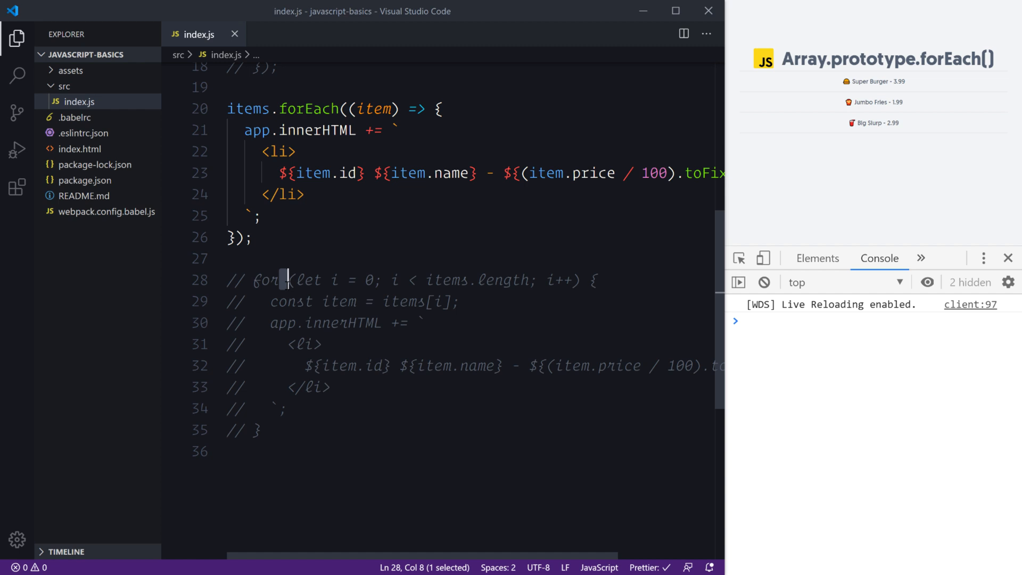
pyautogui.click(409, 280)
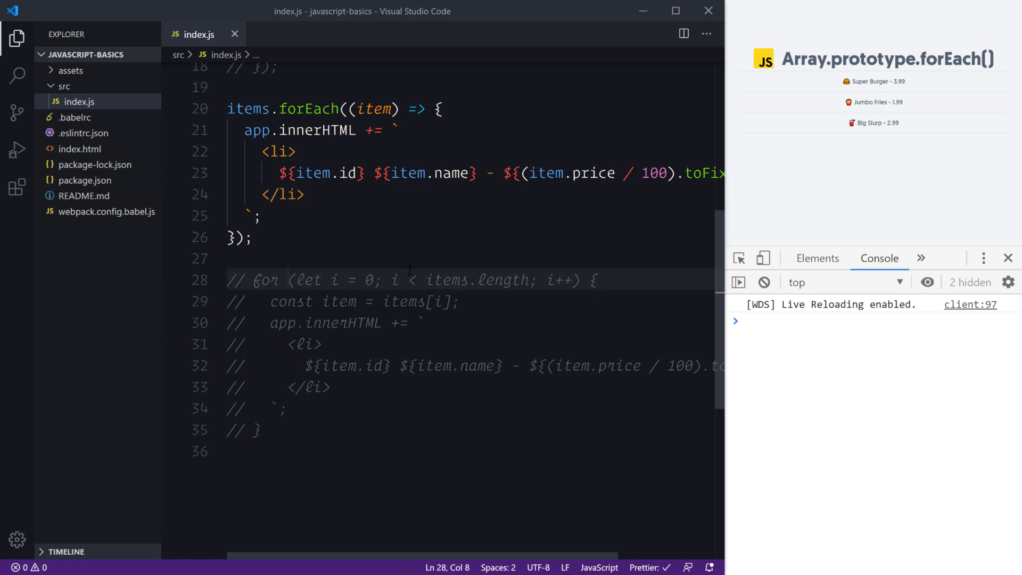